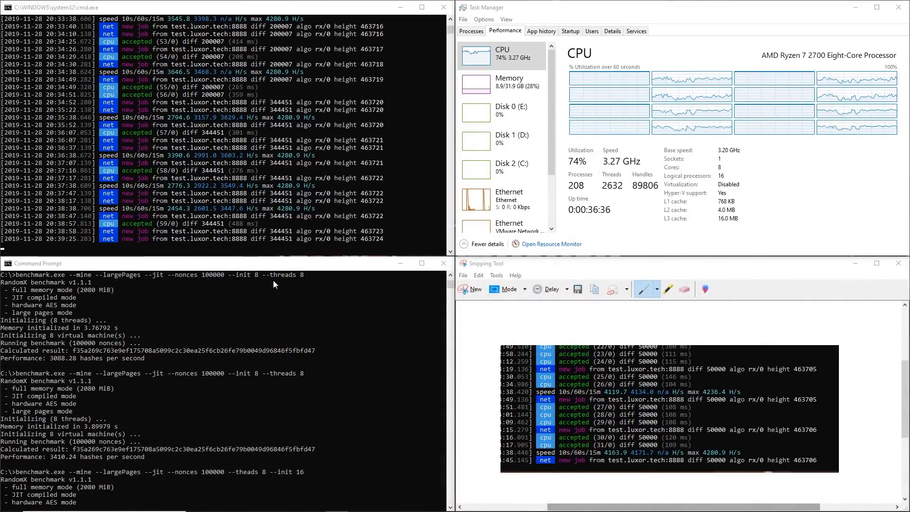
pyautogui.moveTo(198, 314)
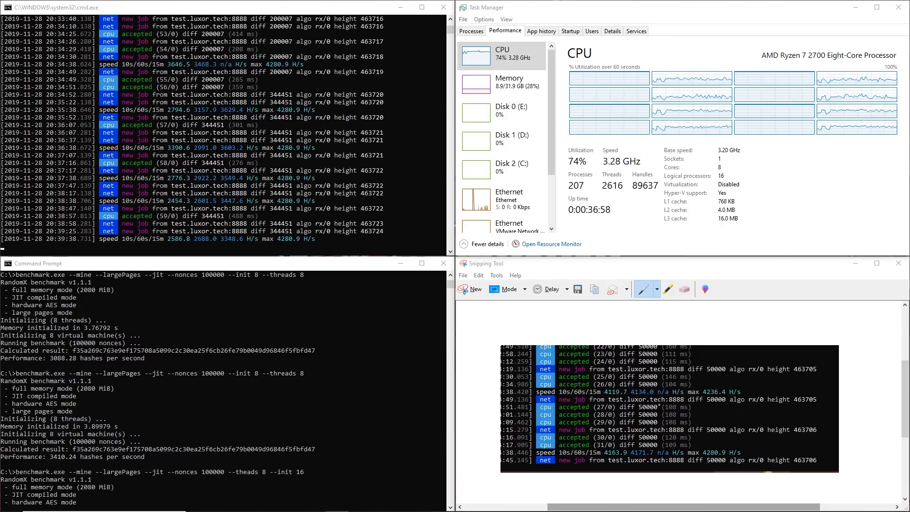
pyautogui.moveTo(795, 63)
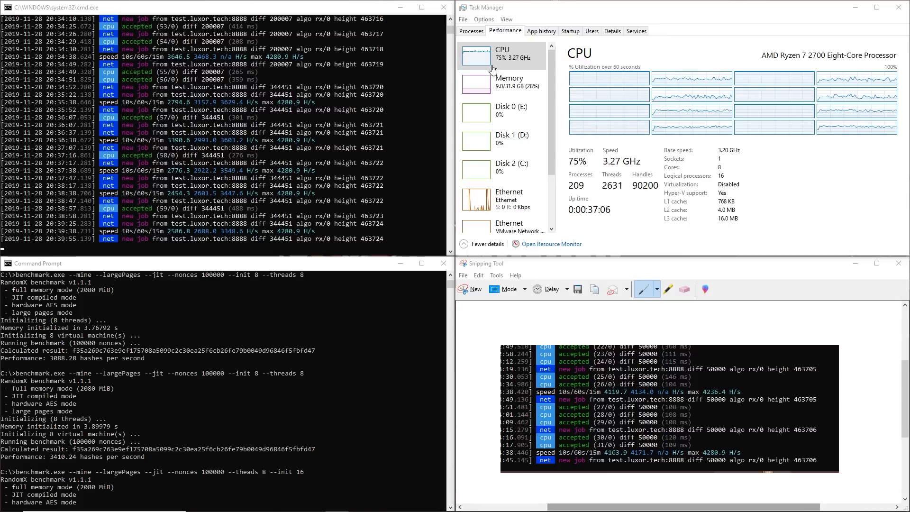
pyautogui.moveTo(492, 68)
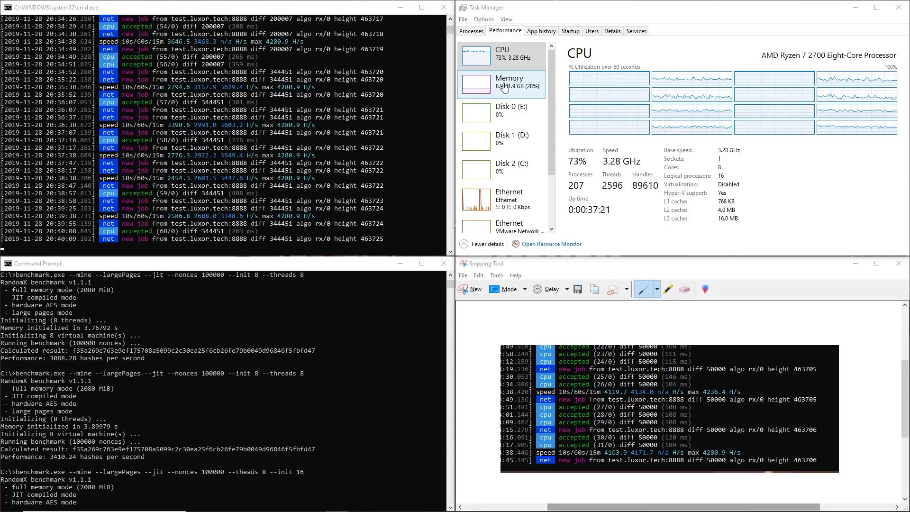
# Check Task Manager memory and CPU graphs, then bring up the XMRig GitHub page in Chrome.
pyautogui.click(502, 84)
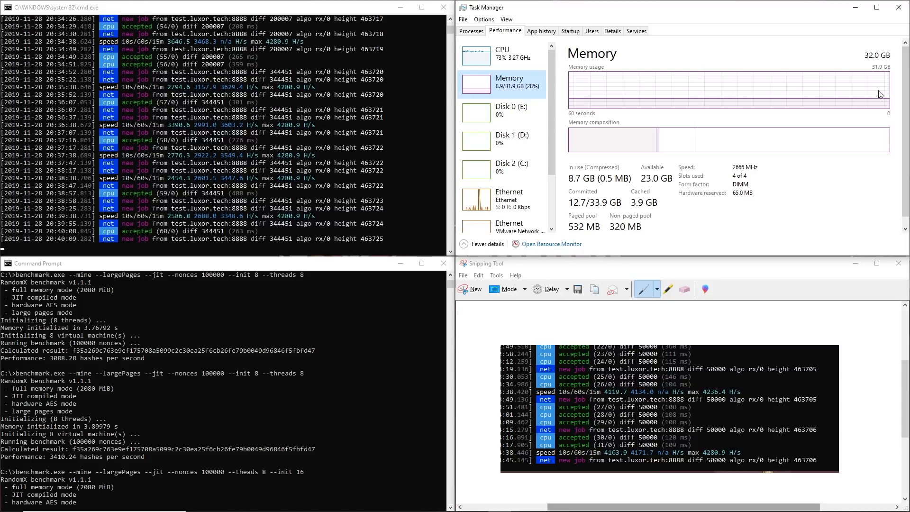
pyautogui.moveTo(700, 132)
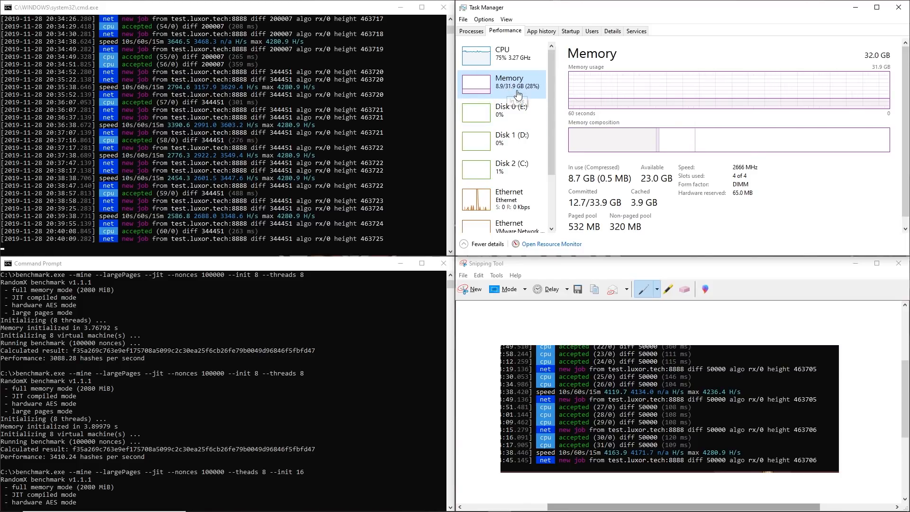
pyautogui.moveTo(508, 90)
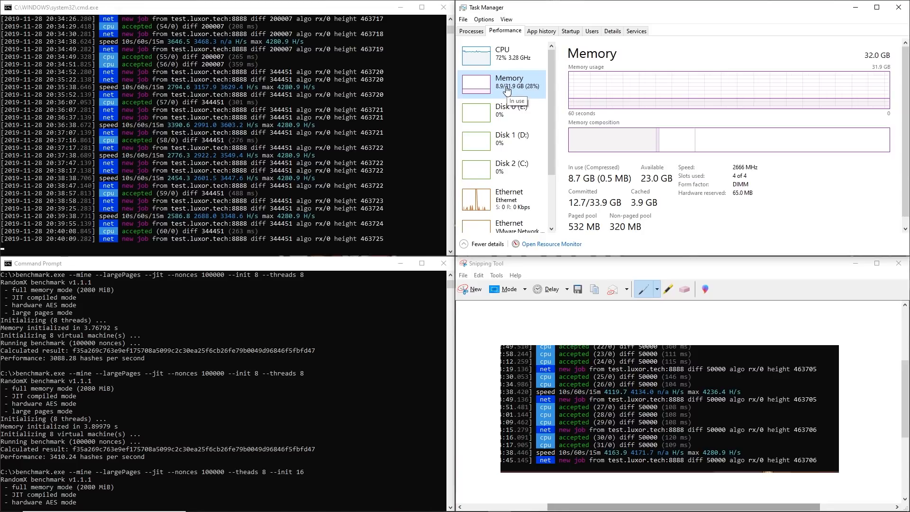
pyautogui.moveTo(485, 113)
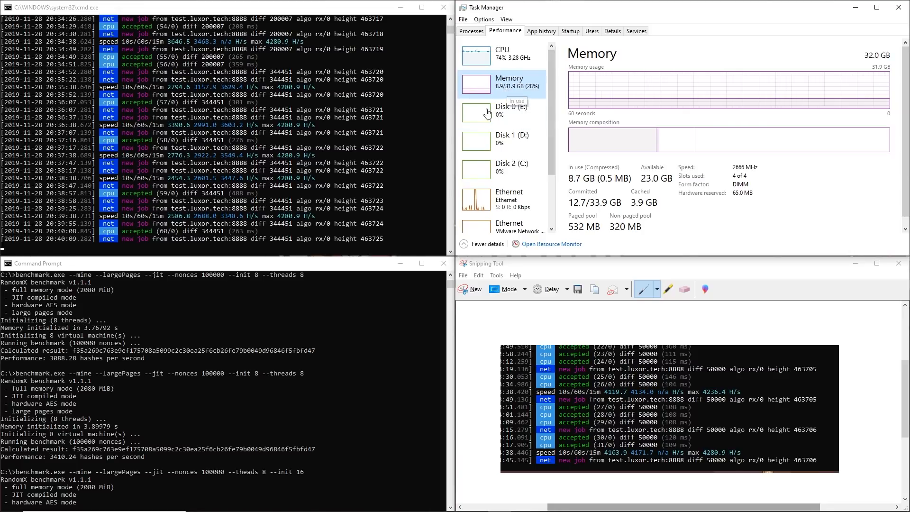
pyautogui.moveTo(754, 196)
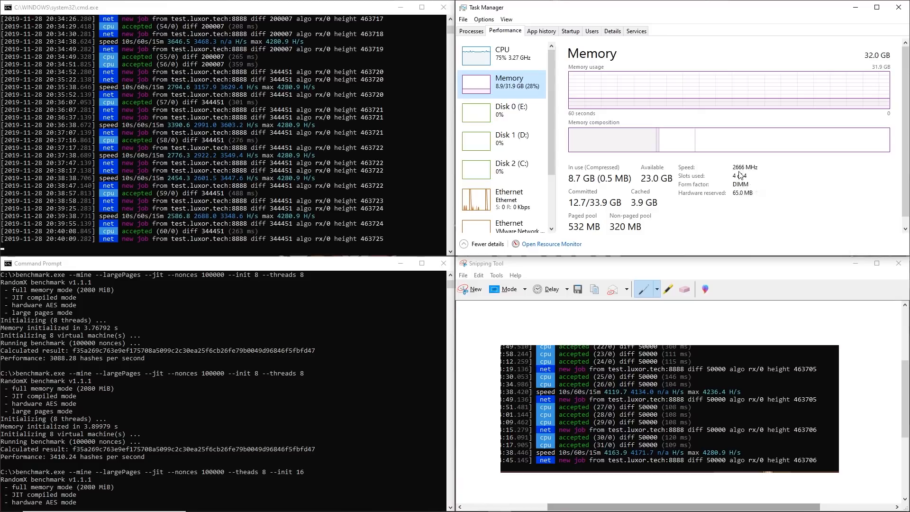
pyautogui.moveTo(744, 175)
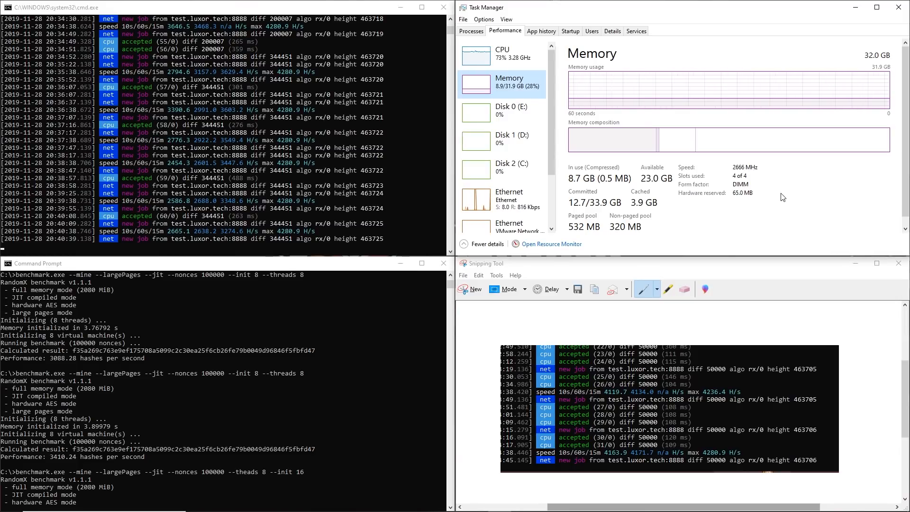
pyautogui.click(476, 56)
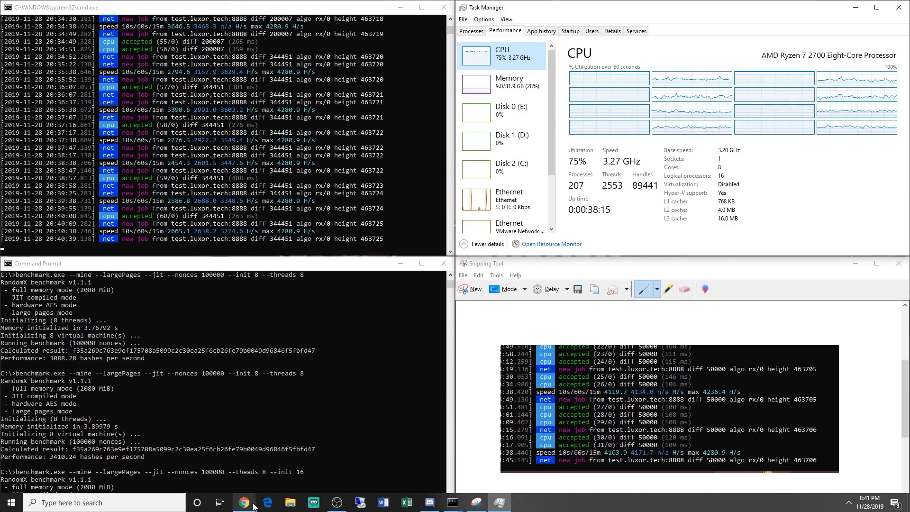
pyautogui.click(243, 502)
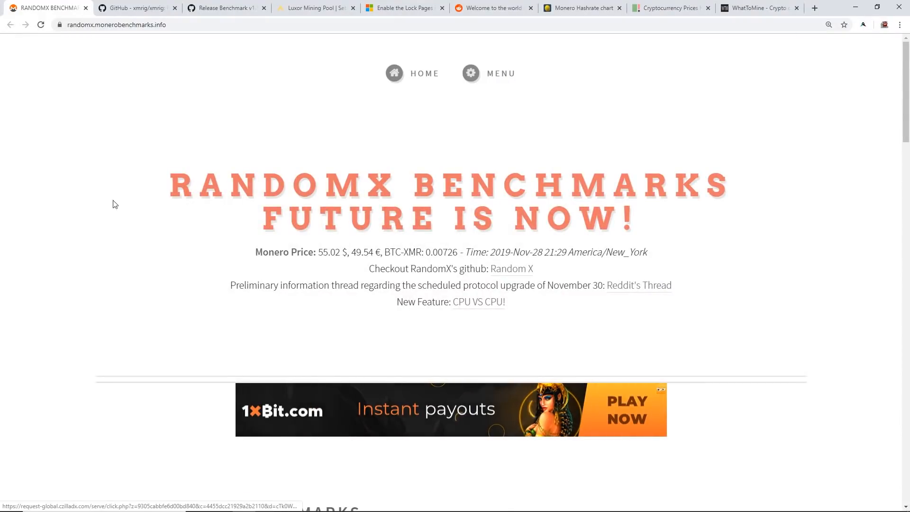
pyautogui.click(136, 7)
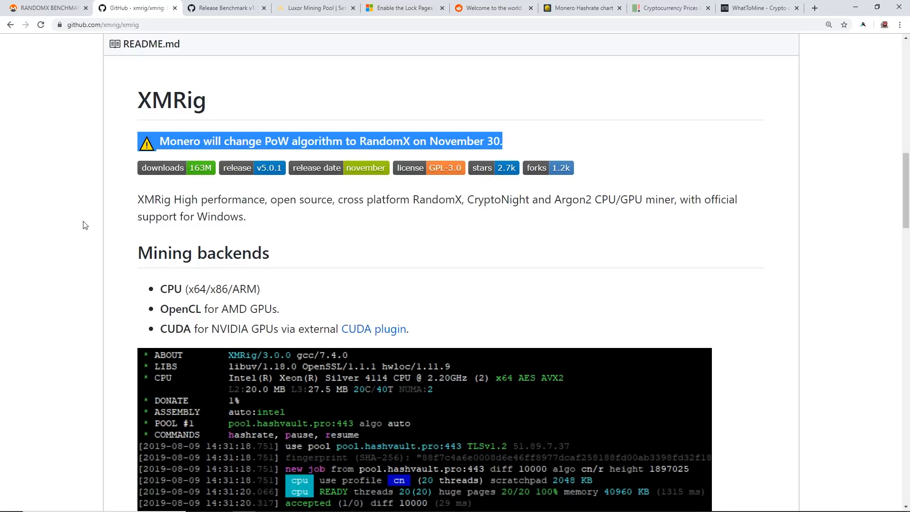
pyautogui.moveTo(246, 195)
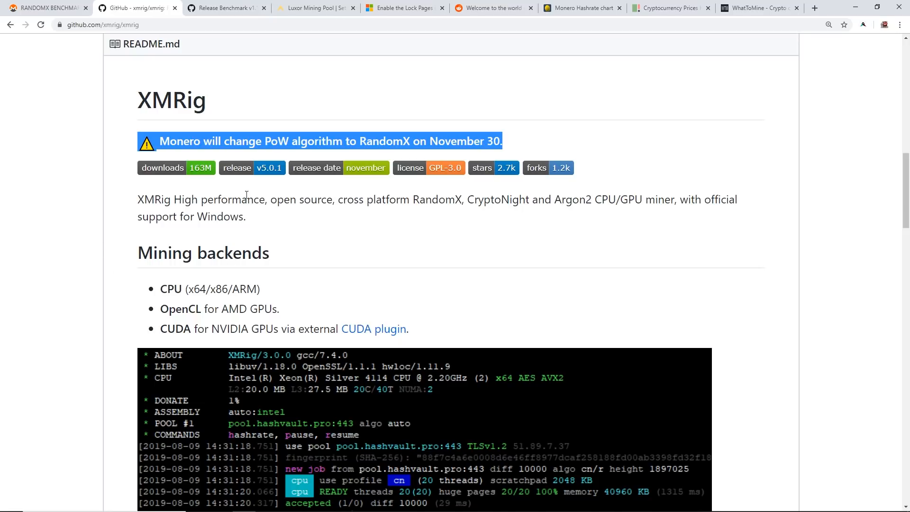
pyautogui.moveTo(132, 103)
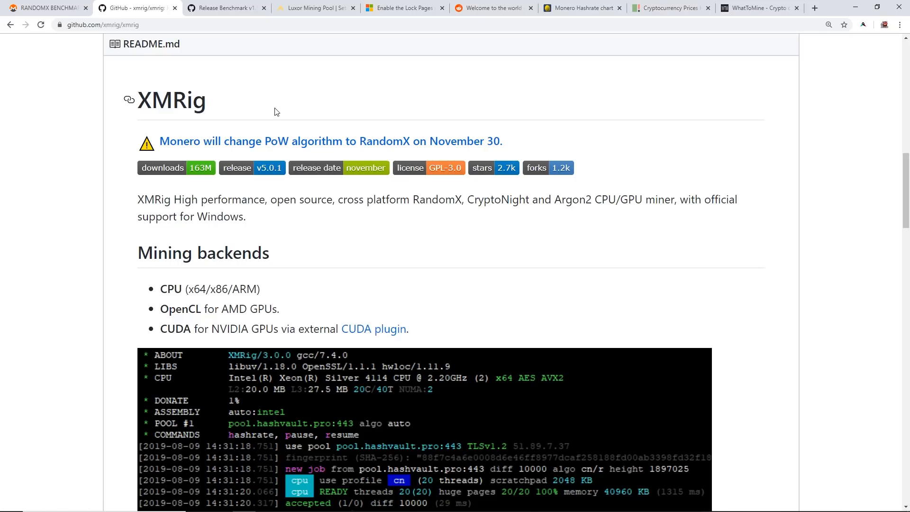
# Scroll through the README and v5.0.1 release notes, then switch to the Luxor pool setup page.
pyautogui.scroll(-3)
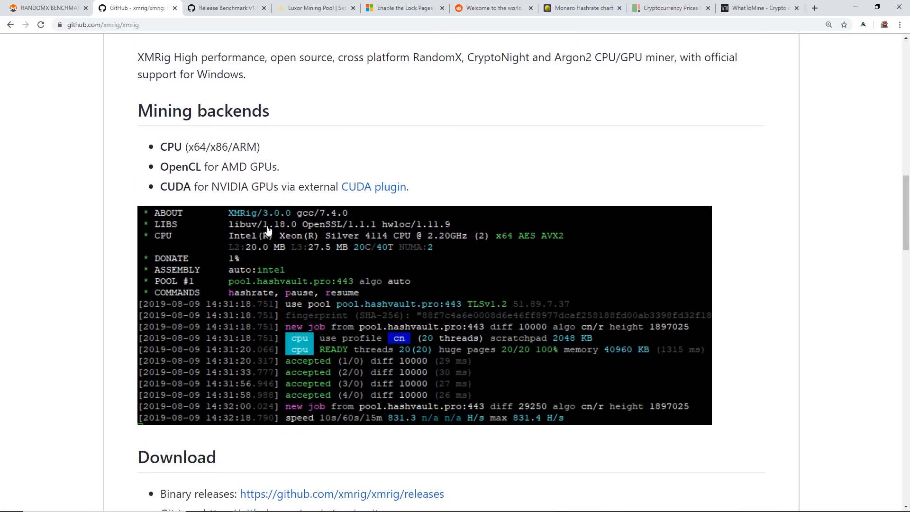
pyautogui.scroll(-3)
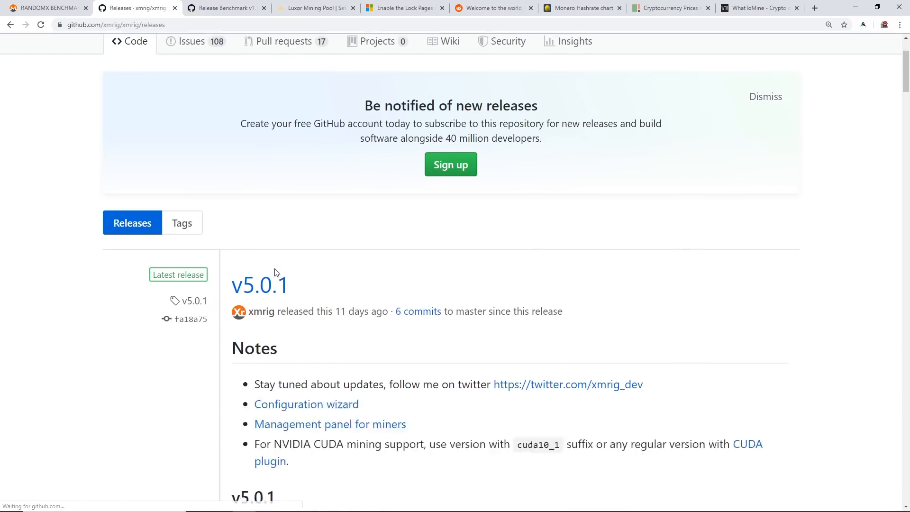
pyautogui.scroll(-3)
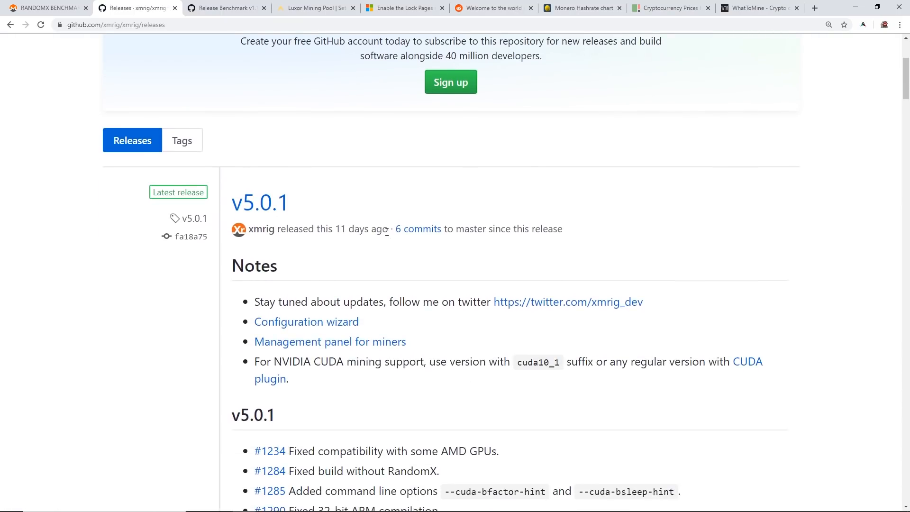
pyautogui.moveTo(276, 228); pyautogui.dragTo(390, 228)
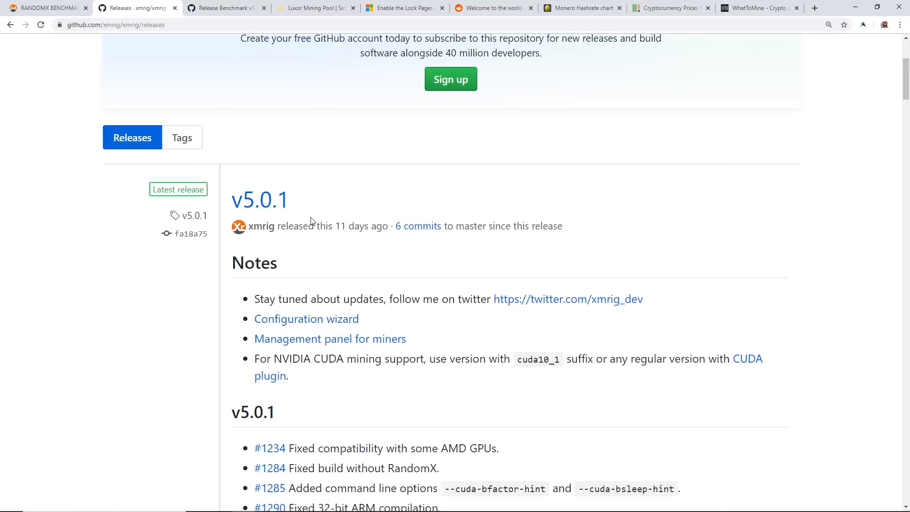
pyautogui.click(314, 8)
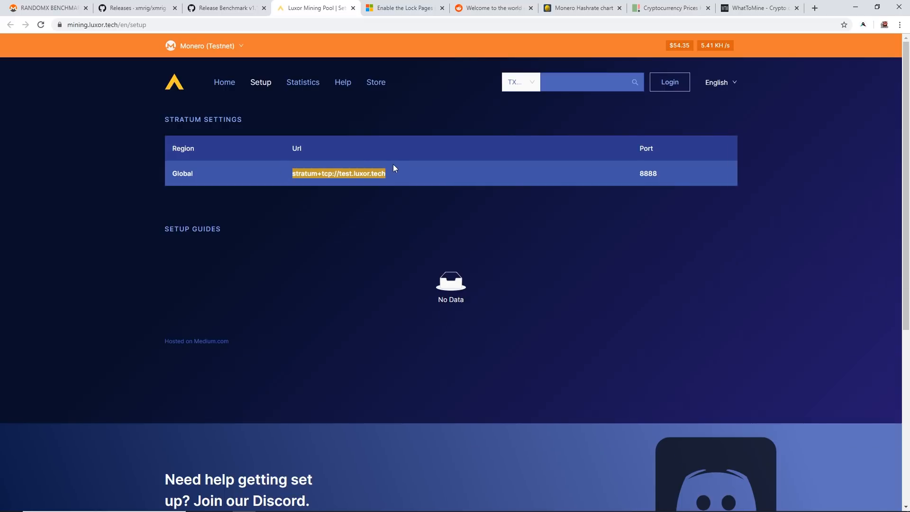
# Browse the r/MoneroMining subreddit, scrolling through its post list.
pyautogui.click(400, 168)
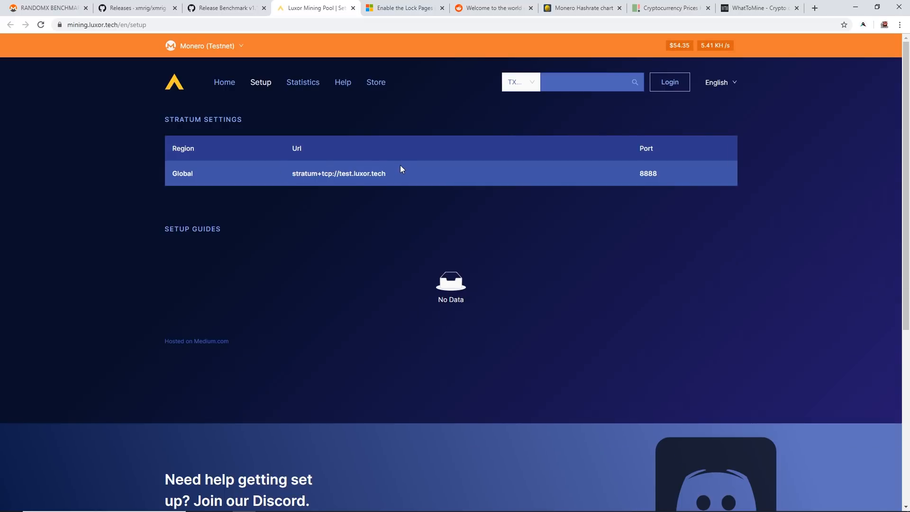
pyautogui.click(491, 7)
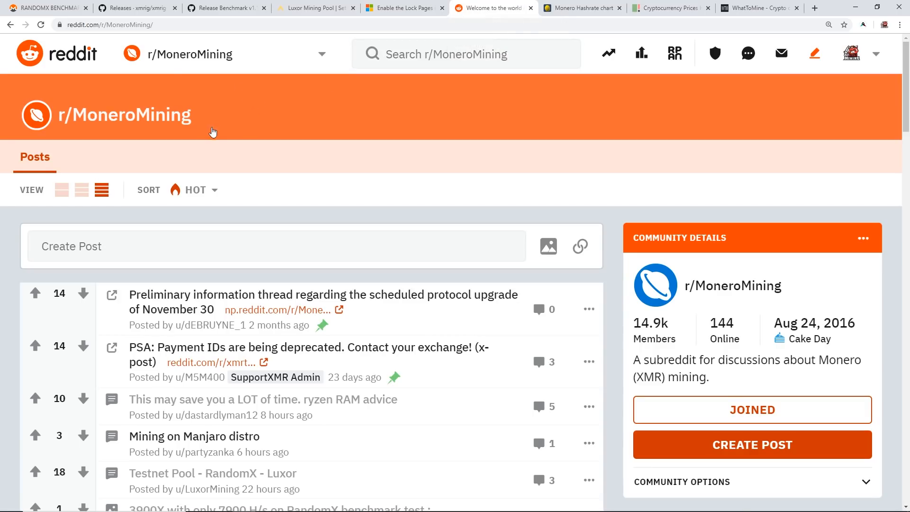
pyautogui.scroll(-3)
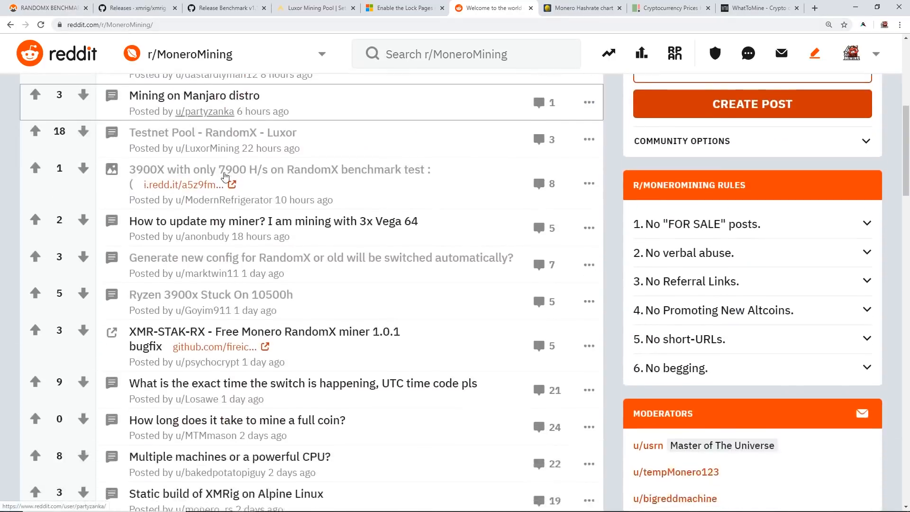
pyautogui.scroll(-3)
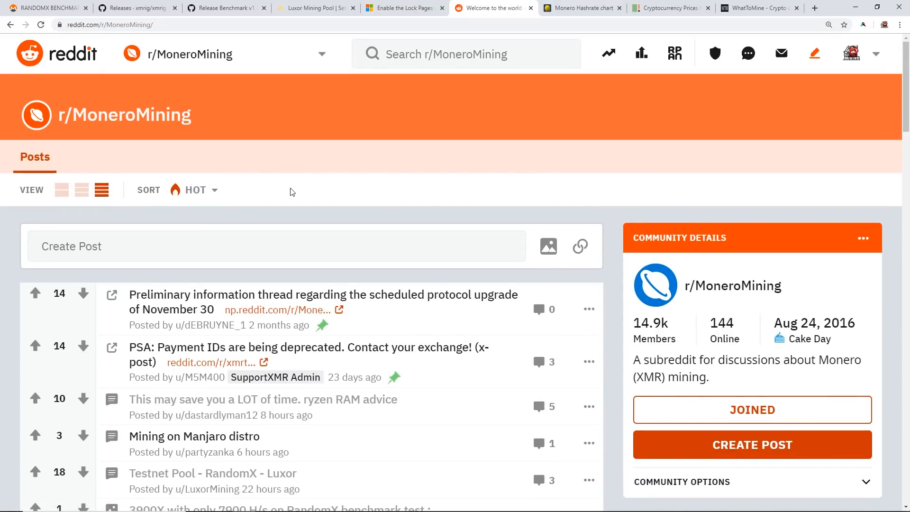
pyautogui.scroll(-3)
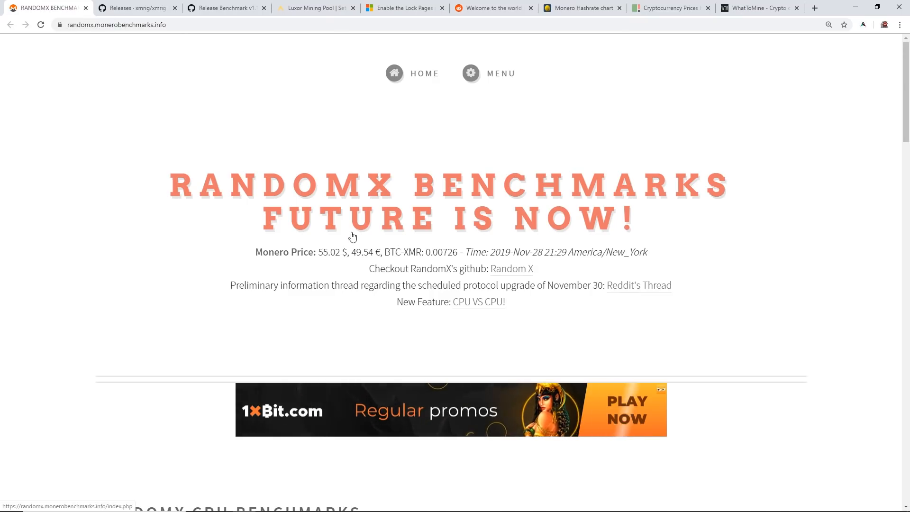
pyautogui.scroll(-3)
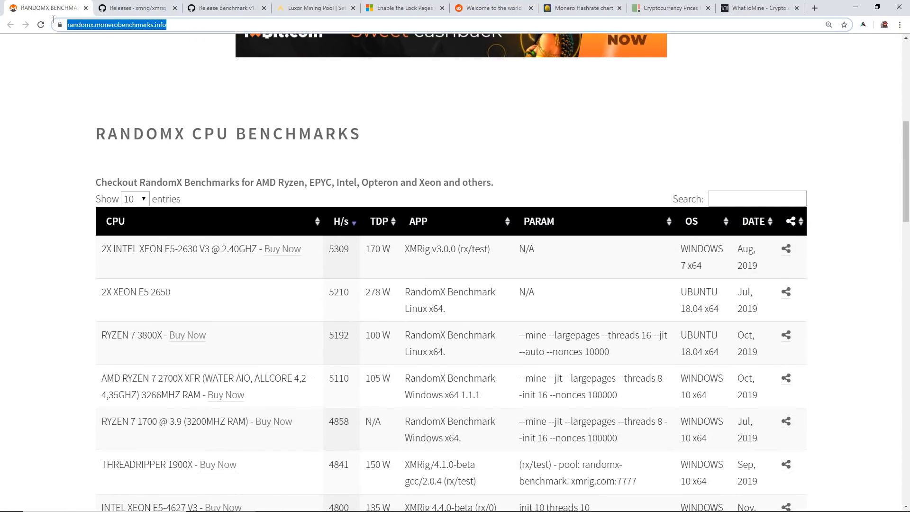
pyautogui.moveTo(173, 69)
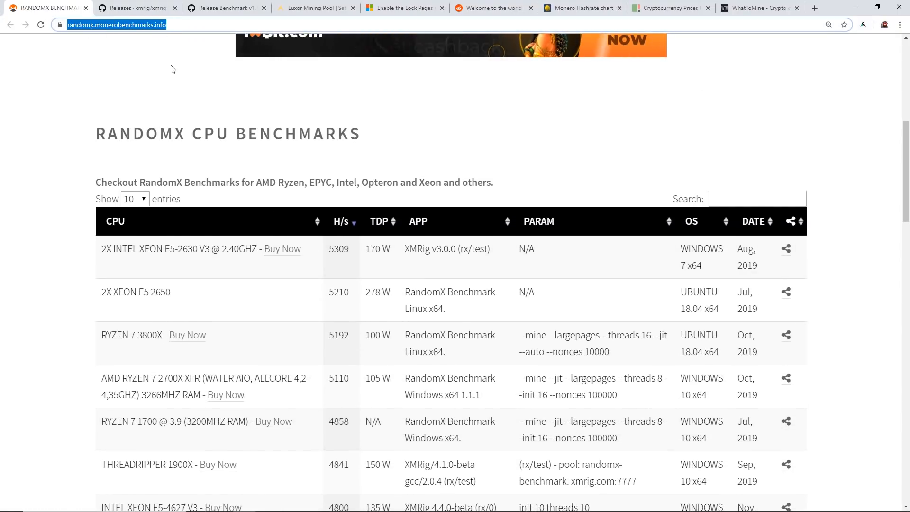
pyautogui.scroll(-3)
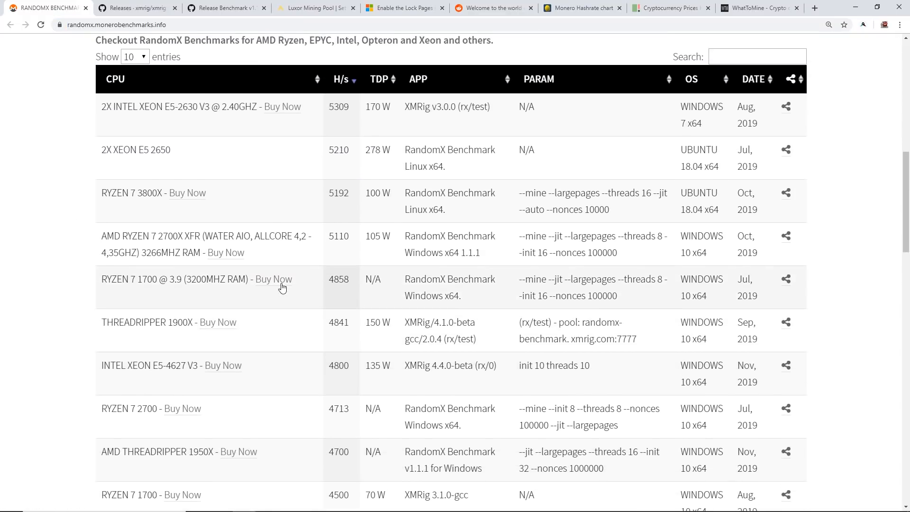
pyautogui.moveTo(147, 236)
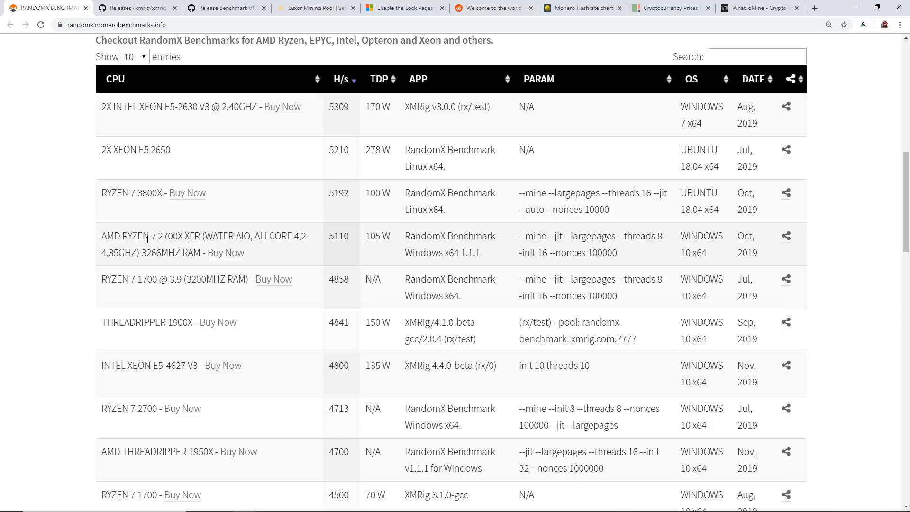
pyautogui.doubleClick(144, 236)
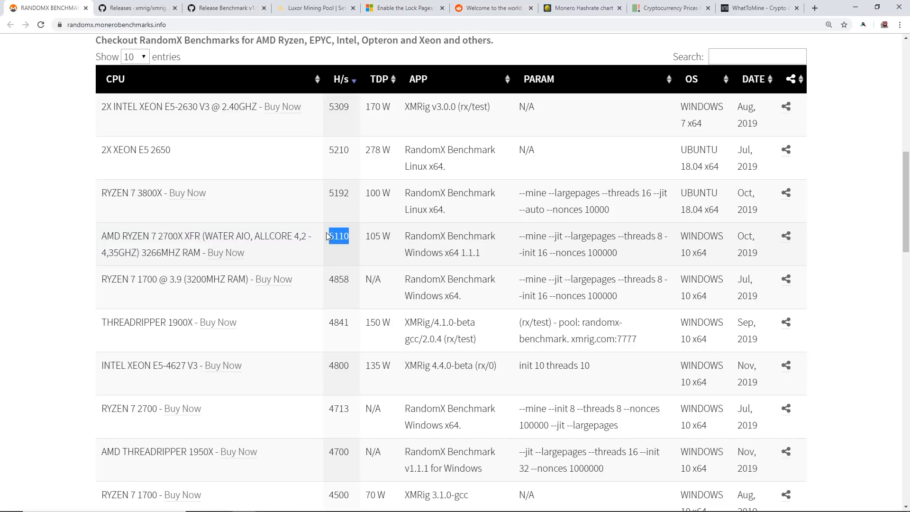
pyautogui.moveTo(621, 257)
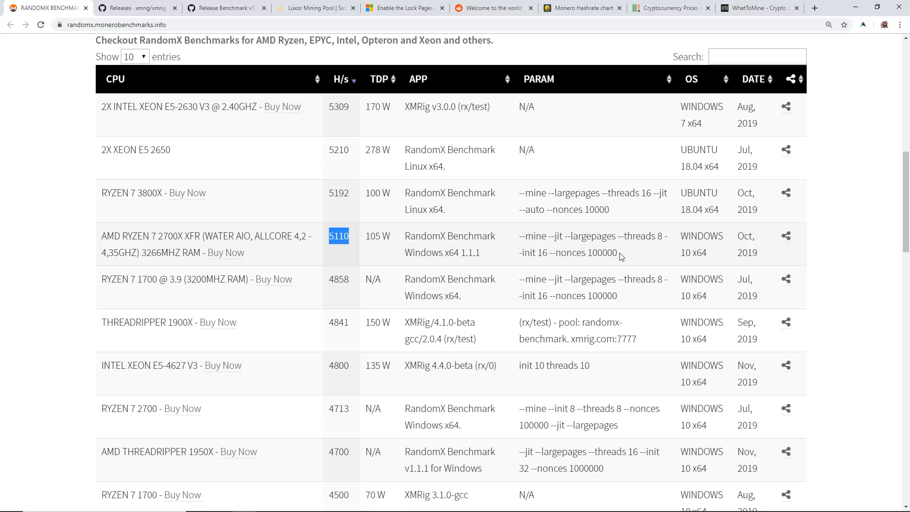
pyautogui.moveTo(520, 236); pyautogui.dragTo(617, 252)
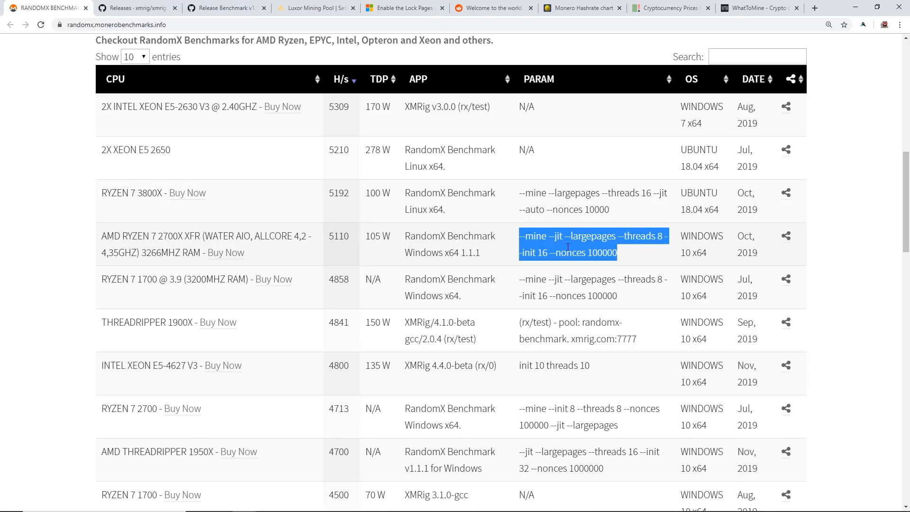
pyautogui.moveTo(531, 256)
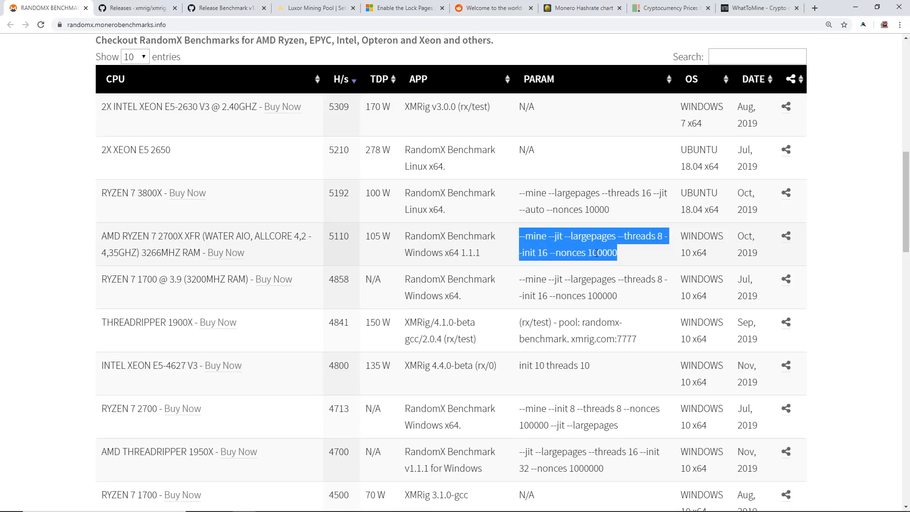
pyautogui.moveTo(903, 6)
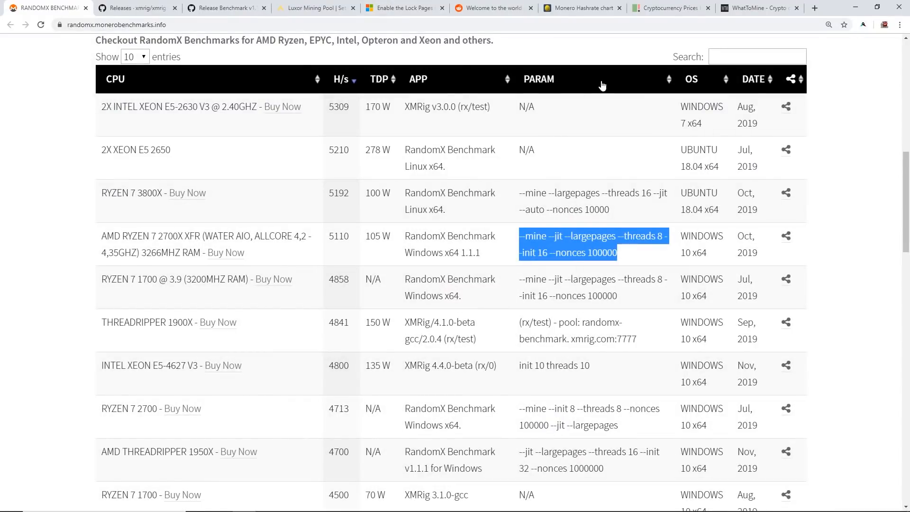
pyautogui.click(136, 7)
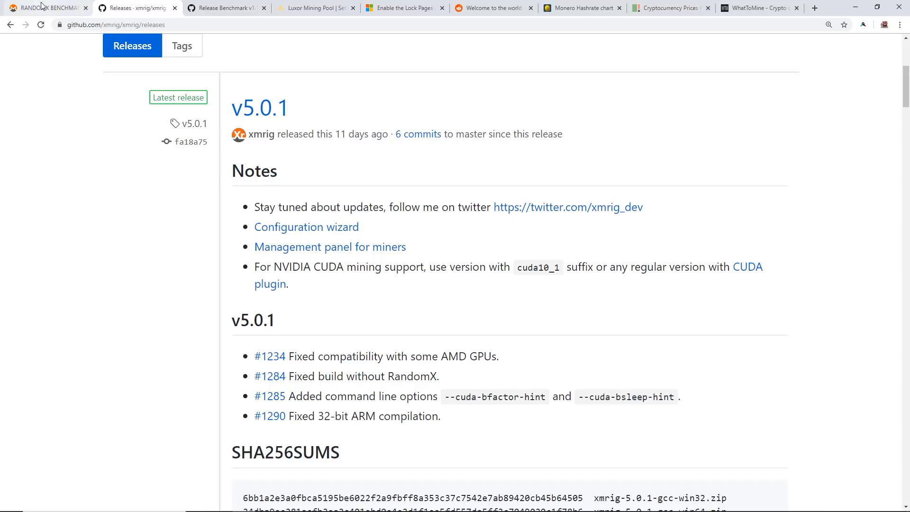
# From the RandomX benchmark table, bring up the XMRig configuration wizard.
pyautogui.click(43, 8)
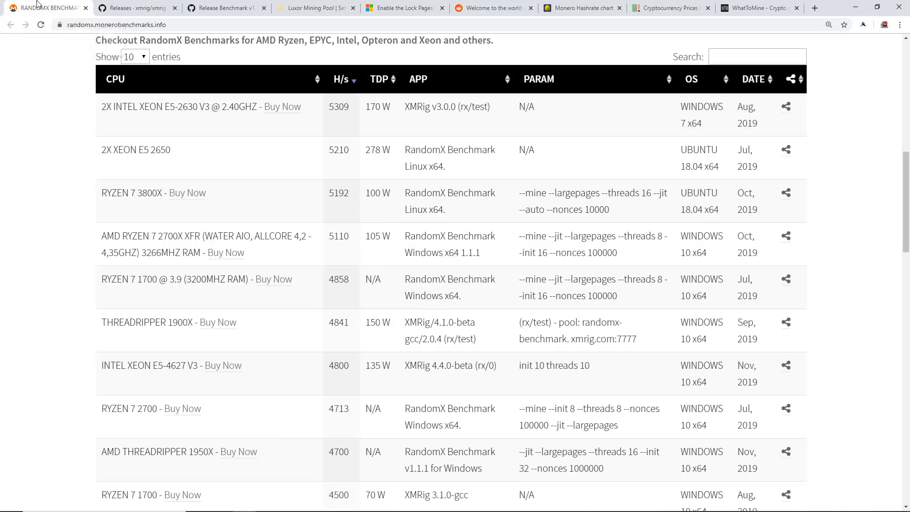
pyautogui.click(137, 8)
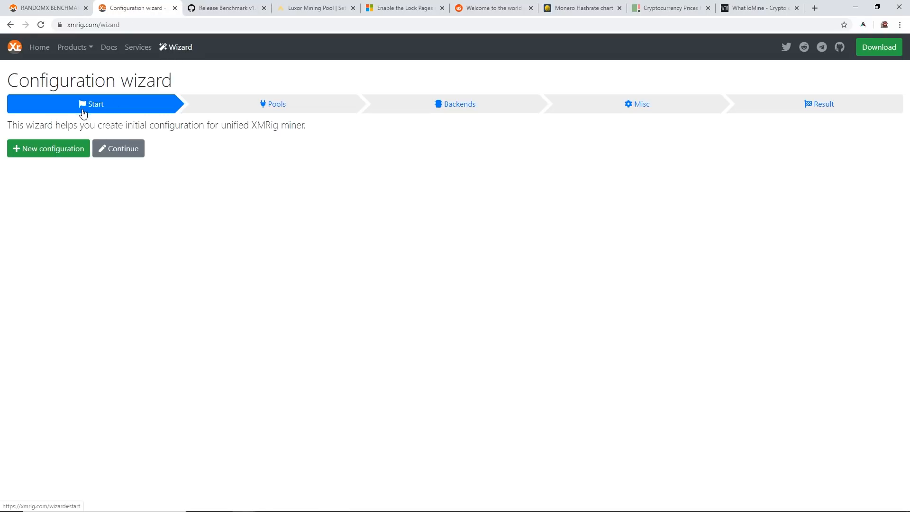
pyautogui.moveTo(197, 160)
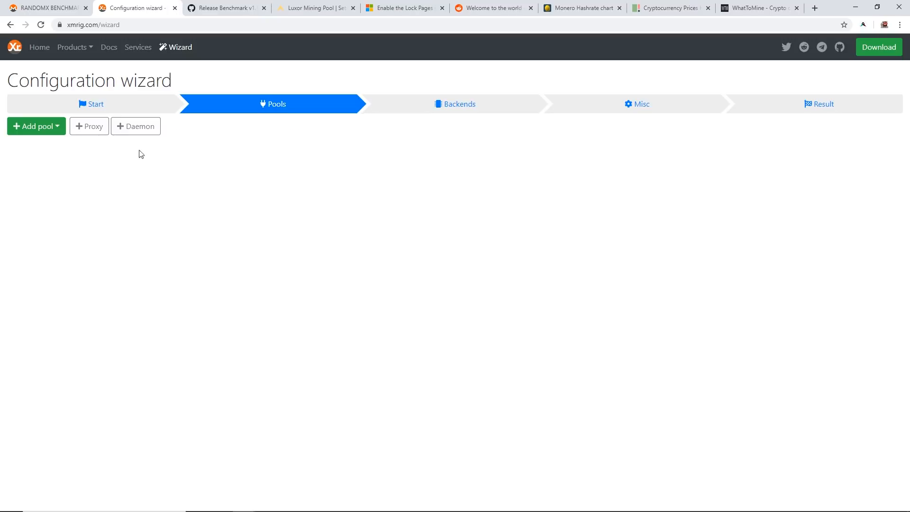
pyautogui.moveTo(36, 126)
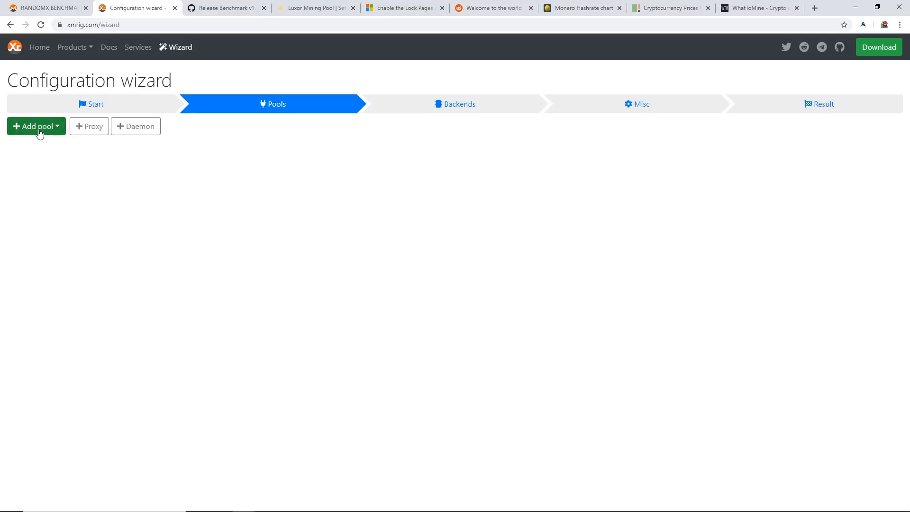
# Add the supportXMR.com pool with the wallet address and worker name rpm01.
pyautogui.click(33, 127)
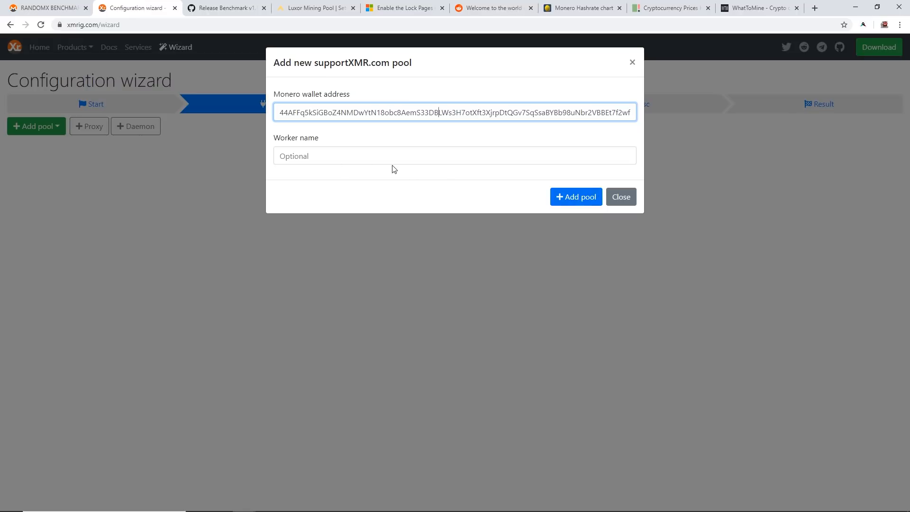
pyautogui.click(454, 155)
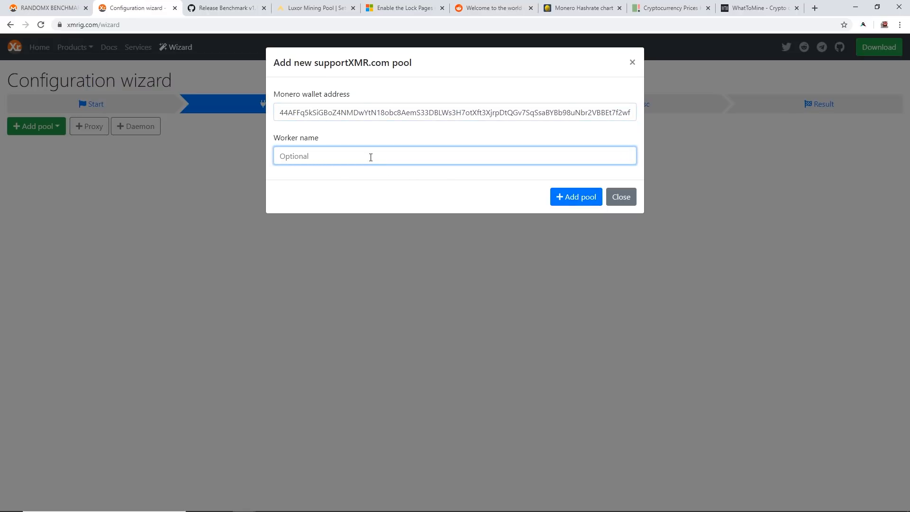
pyautogui.write('rpm01')
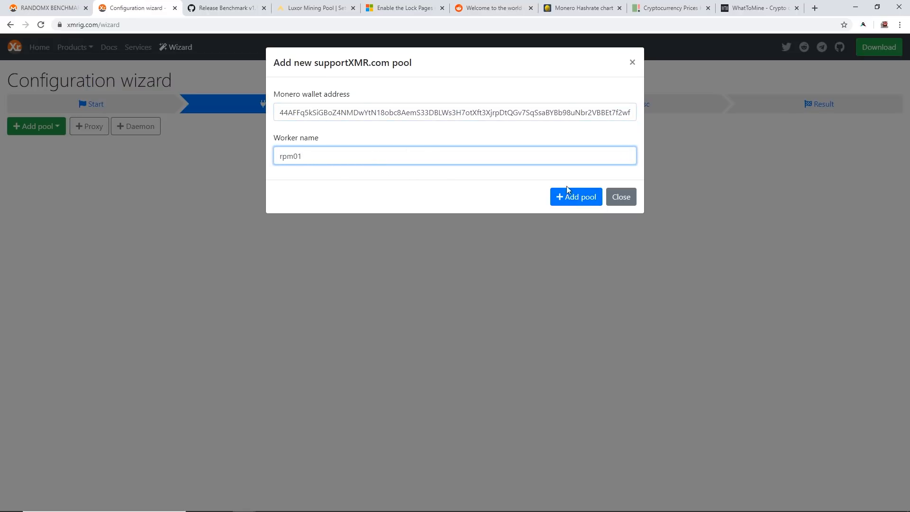
pyautogui.click(575, 196)
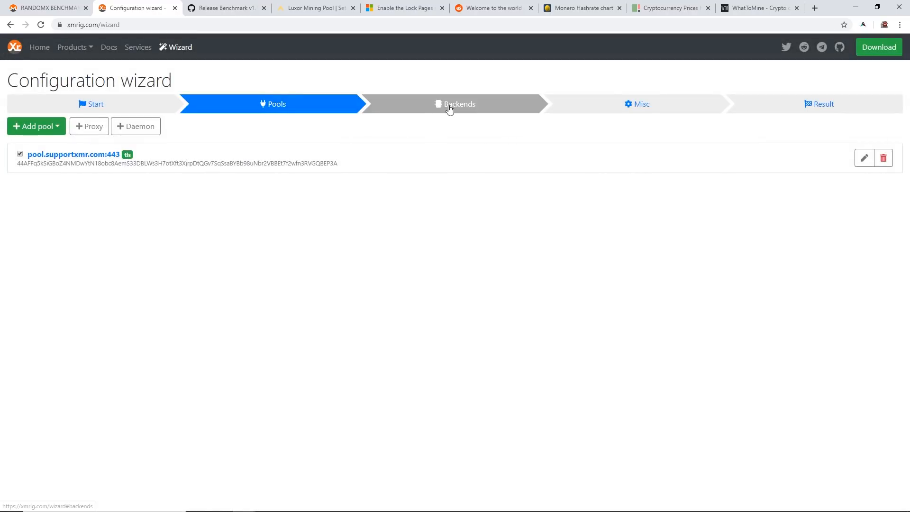
# Review the Backends step, leaving CPU mining on and OpenCL and CUDA off.
pyautogui.click(459, 105)
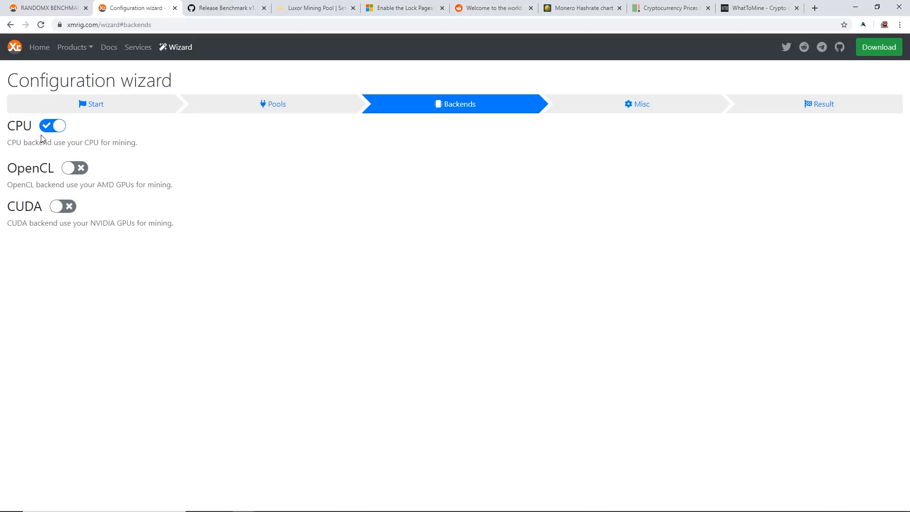
pyautogui.moveTo(76, 138)
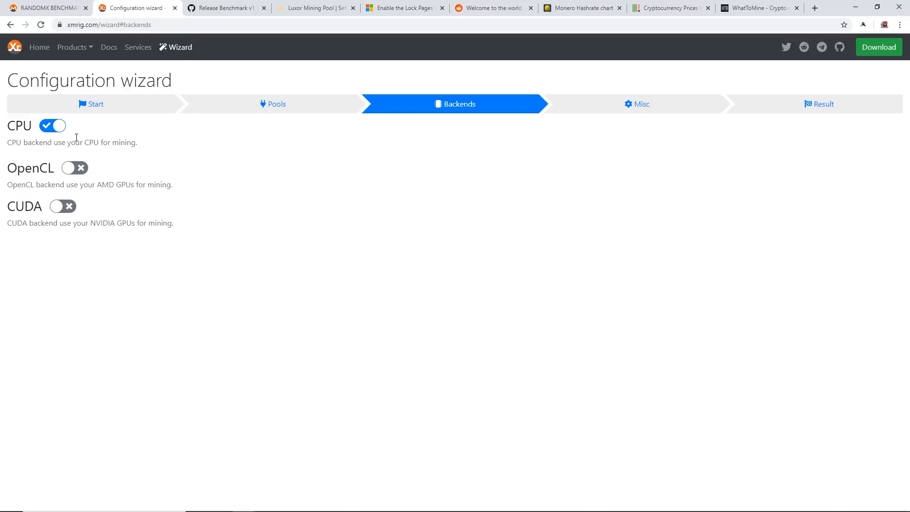
pyautogui.moveTo(34, 174)
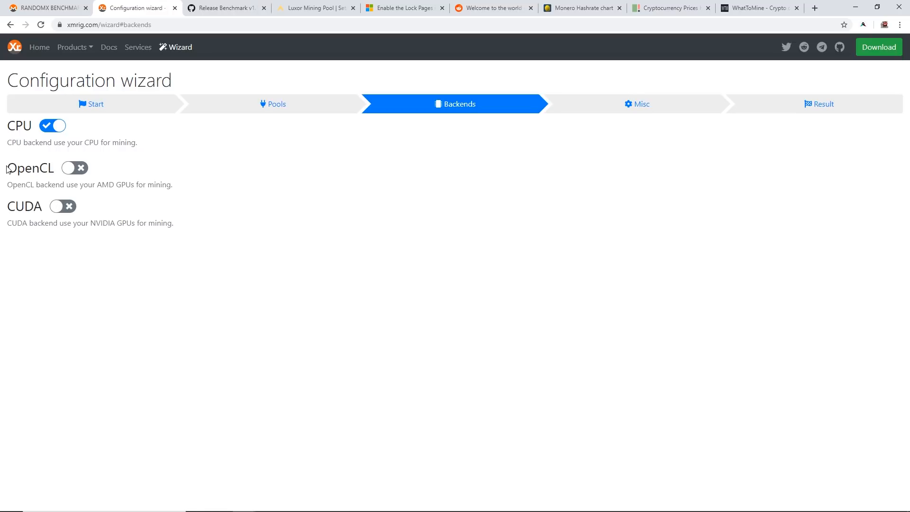
pyautogui.doubleClick(30, 167)
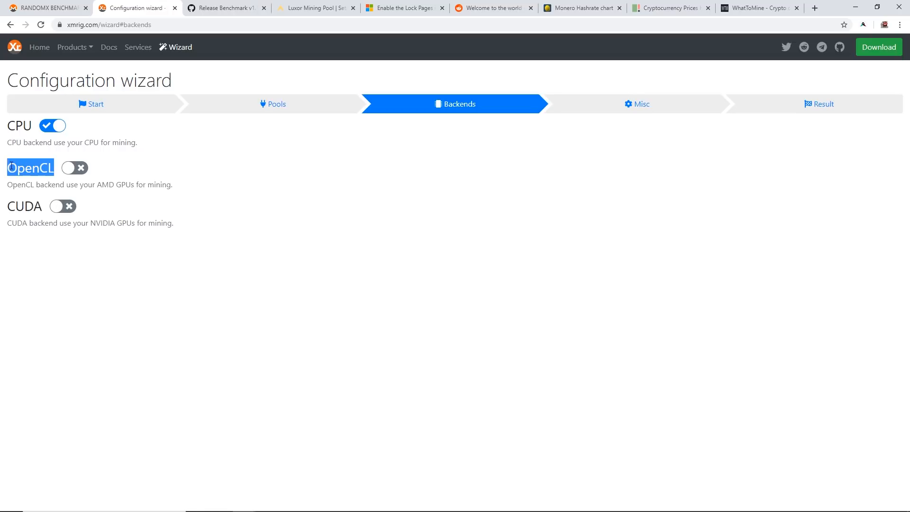
pyautogui.doubleClick(25, 206)
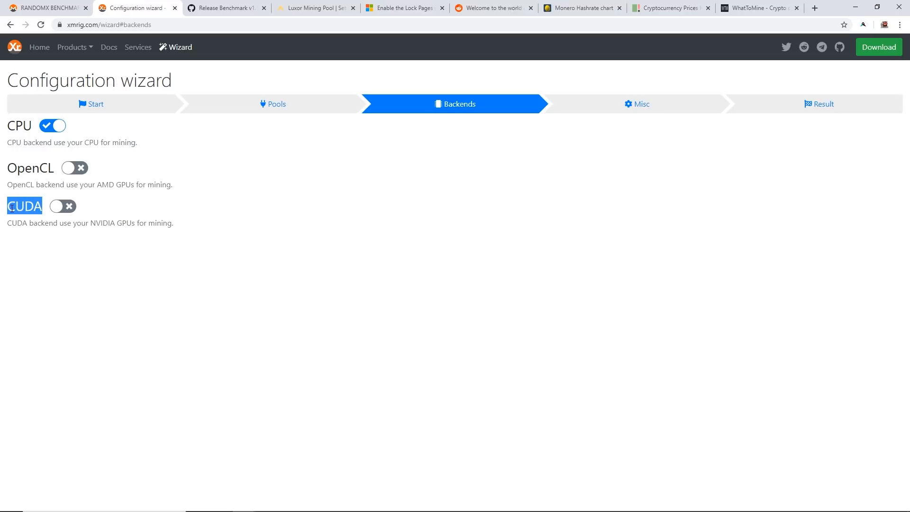
pyautogui.click(408, 154)
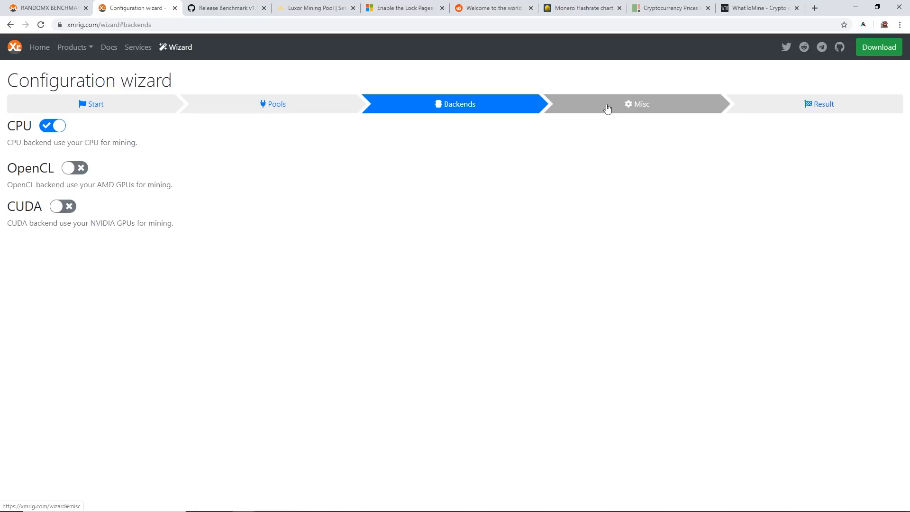
# On the Misc step, set the donation level to 1%.
pyautogui.click(636, 105)
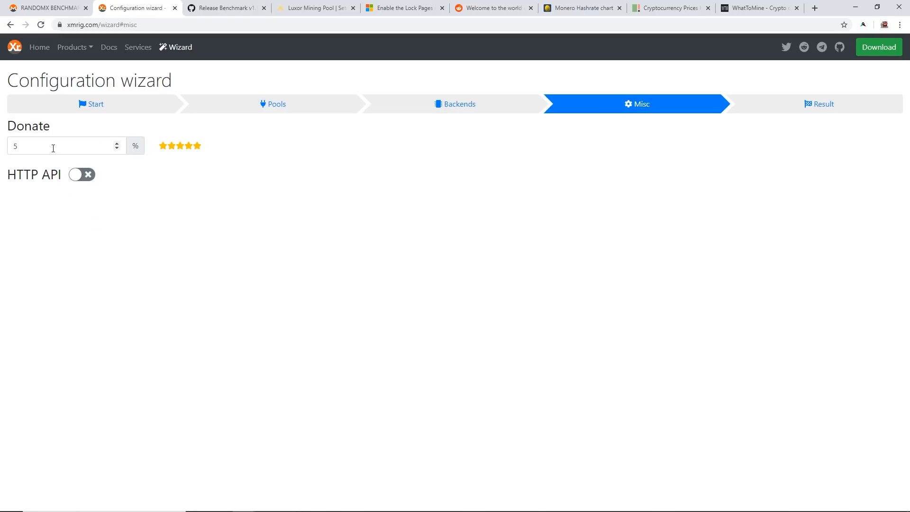
pyautogui.click(52, 145)
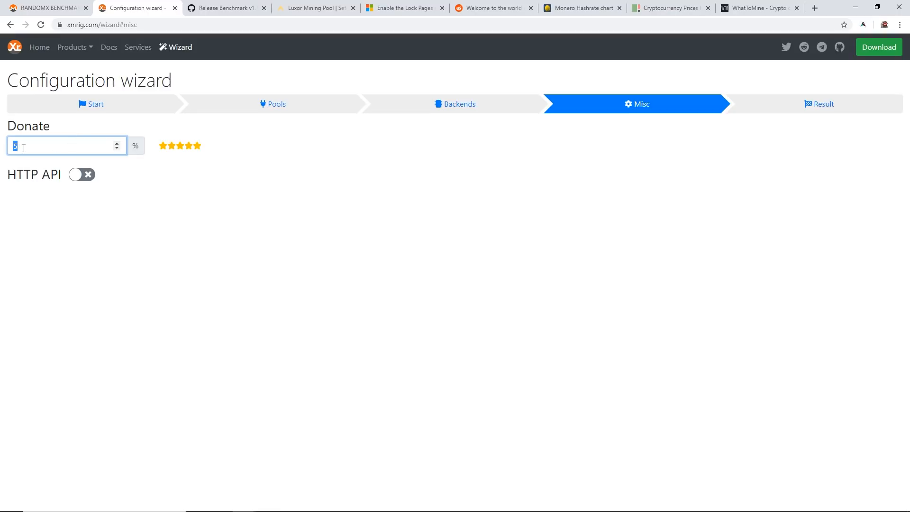
pyautogui.write('1')
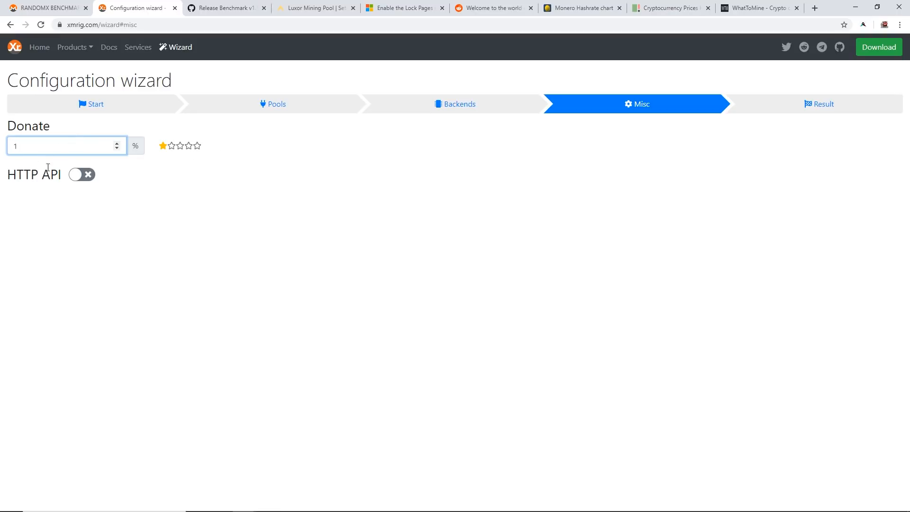
pyautogui.moveTo(822, 104)
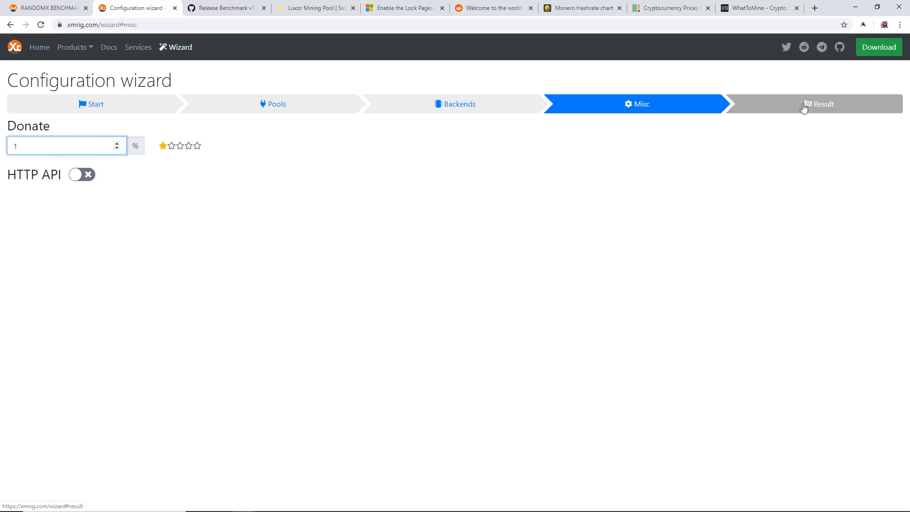
# View the generated config.json and select the Windows command line on the Result step.
pyautogui.click(819, 105)
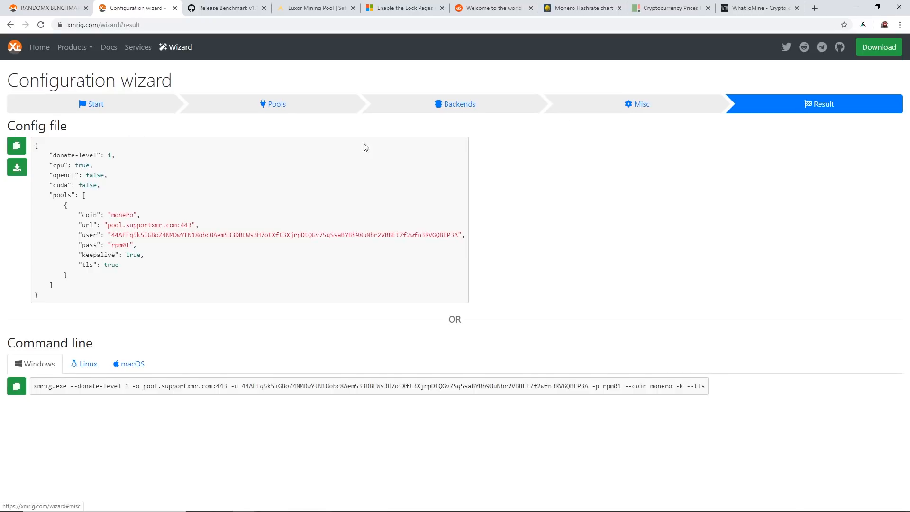
pyautogui.moveTo(112, 273)
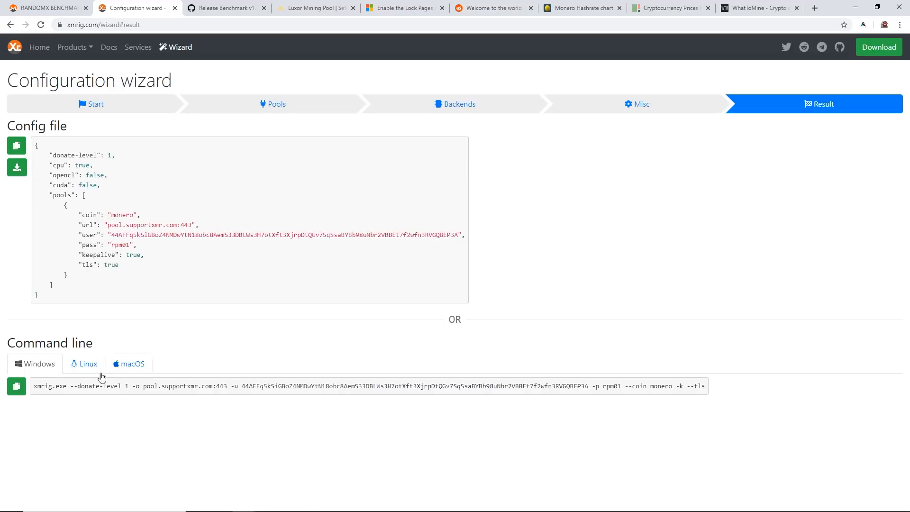
pyautogui.moveTo(33, 386); pyautogui.dragTo(422, 386)
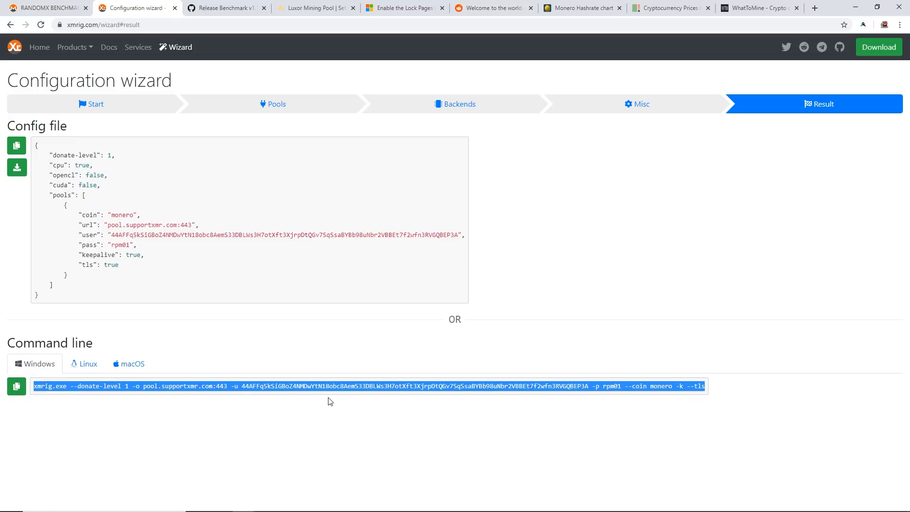
pyautogui.click(449, 76)
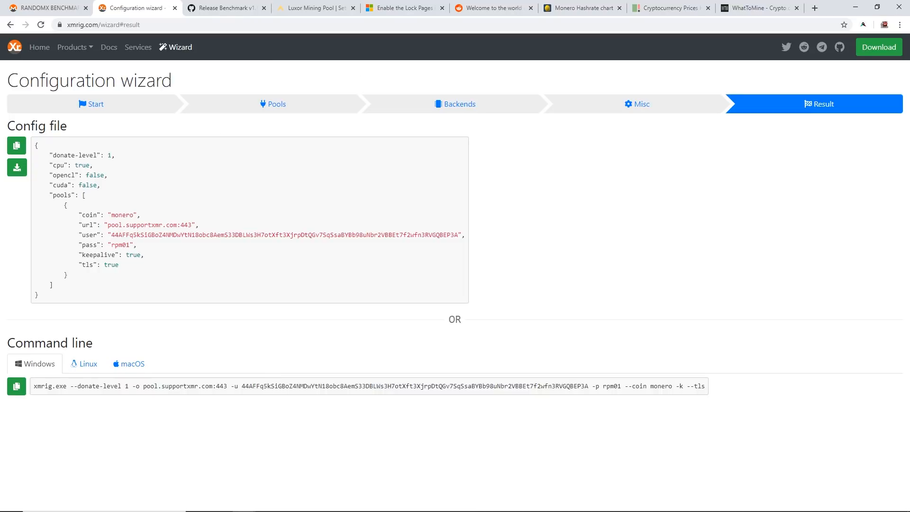
pyautogui.click(405, 8)
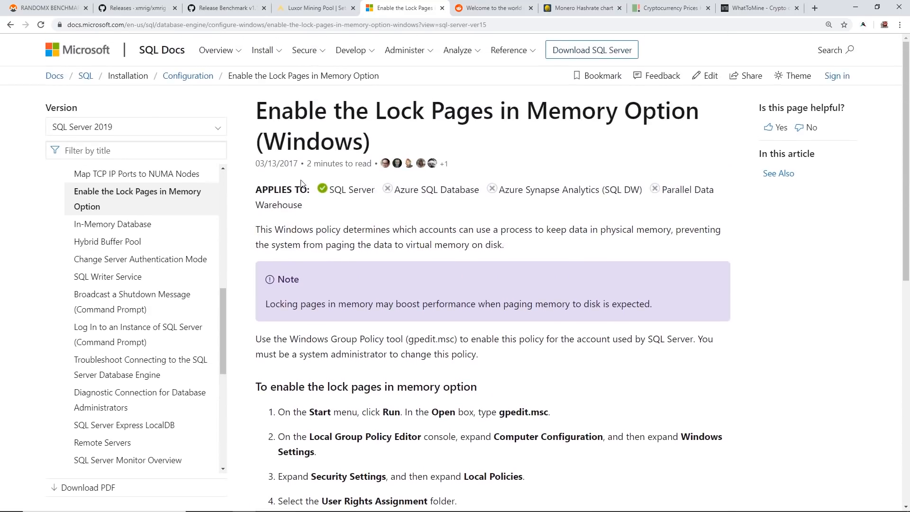
# Read the Lock Pages in Memory article, highlighting the title and early steps.
pyautogui.moveTo(265, 109); pyautogui.dragTo(694, 110)
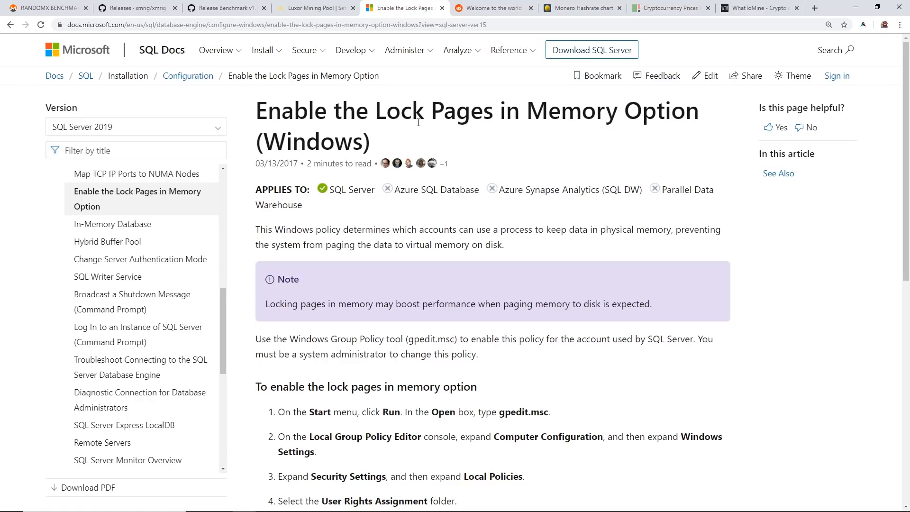
pyautogui.moveTo(837, 12)
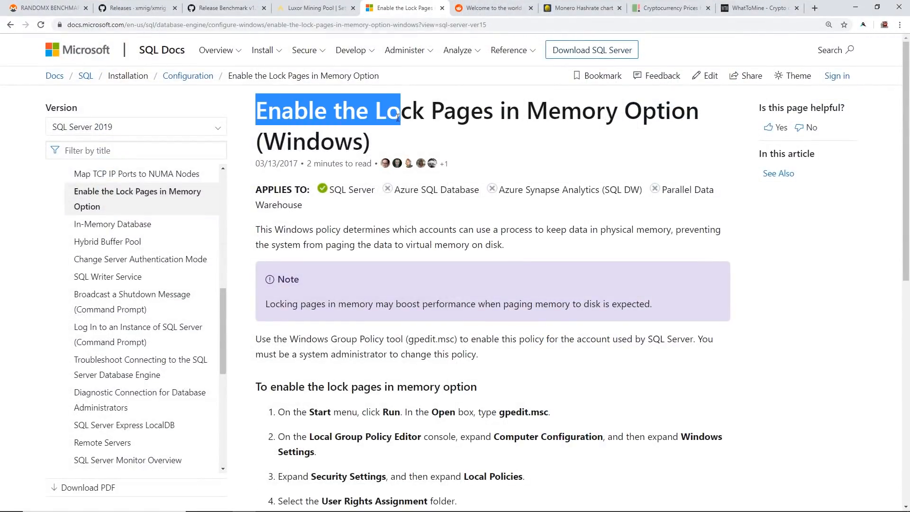
pyautogui.moveTo(377, 110); pyautogui.dragTo(618, 110)
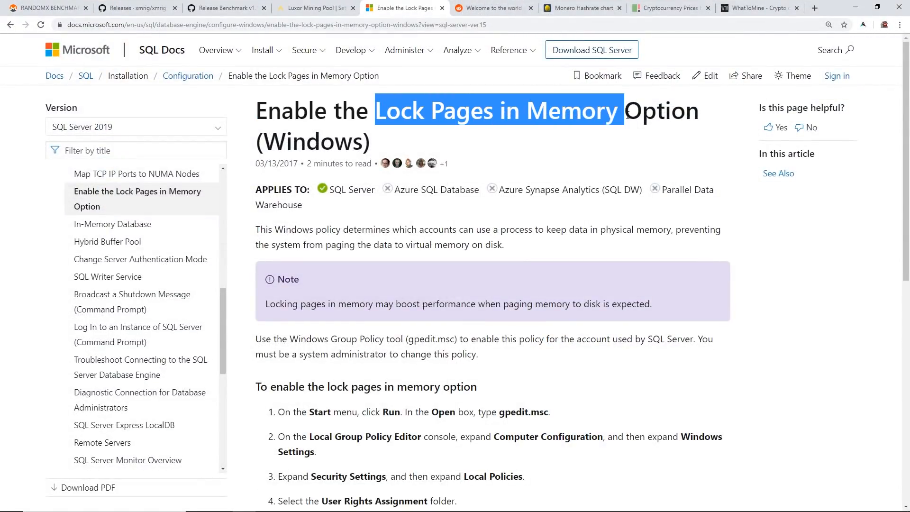
pyautogui.scroll(-3)
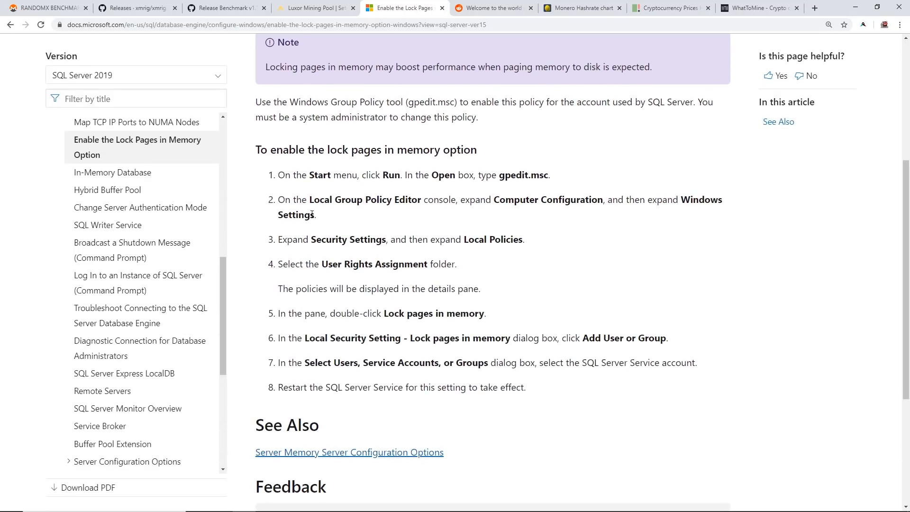
pyautogui.doubleClick(351, 199)
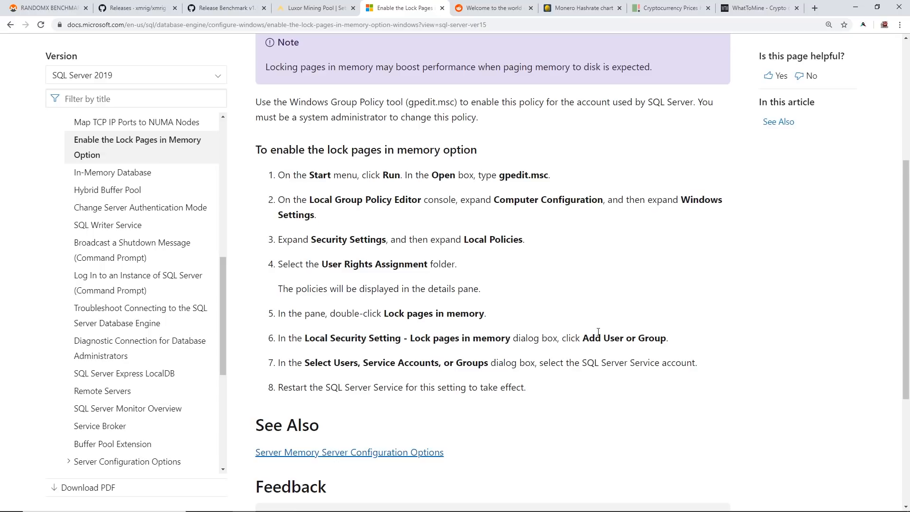
pyautogui.doubleClick(395, 338)
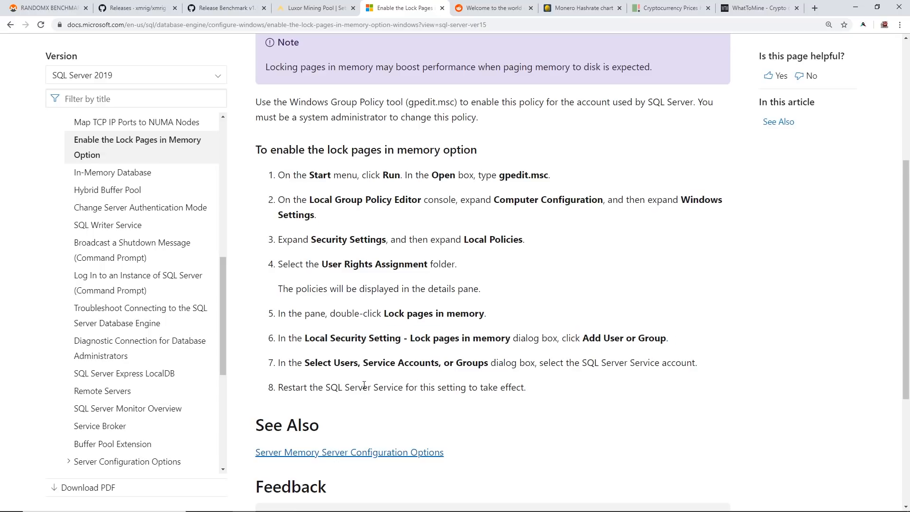
# Highlight step 7 about selecting the service account, then move to the RandomX Benchmark release page.
pyautogui.moveTo(304, 363); pyautogui.dragTo(697, 363)
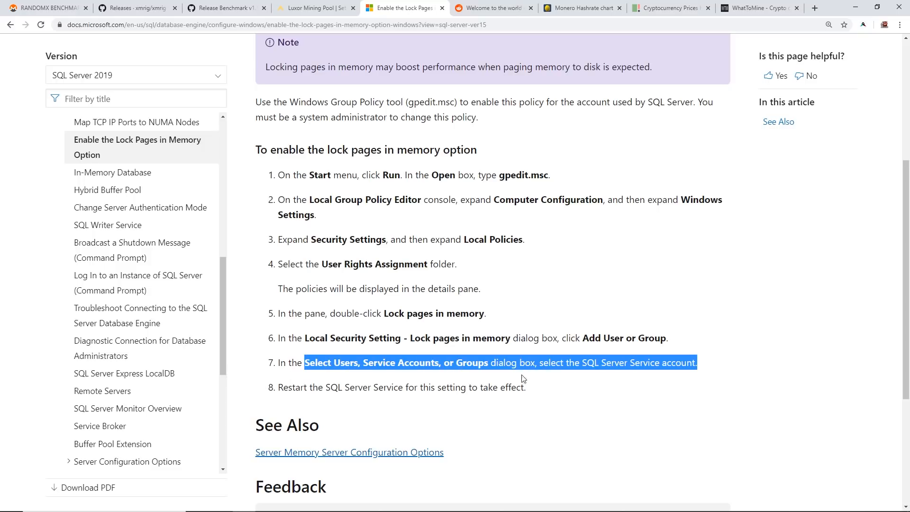
pyautogui.click(495, 386)
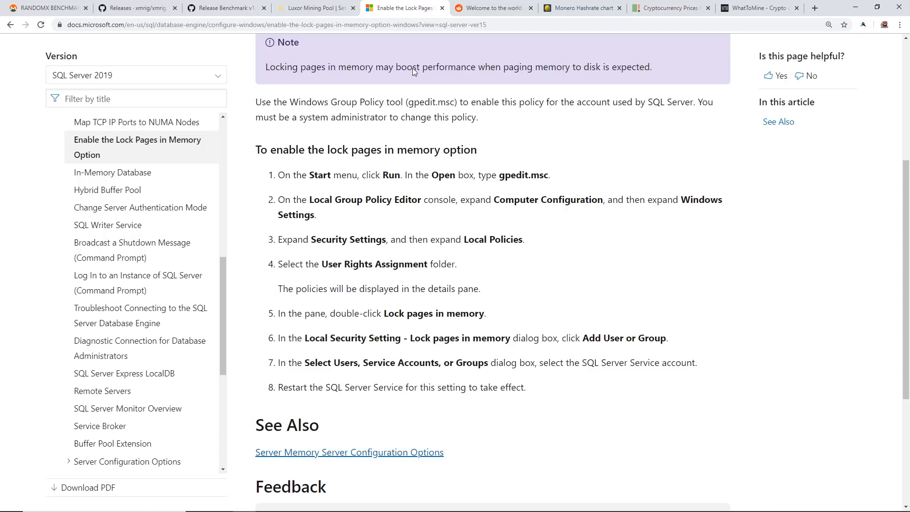
pyautogui.click(226, 8)
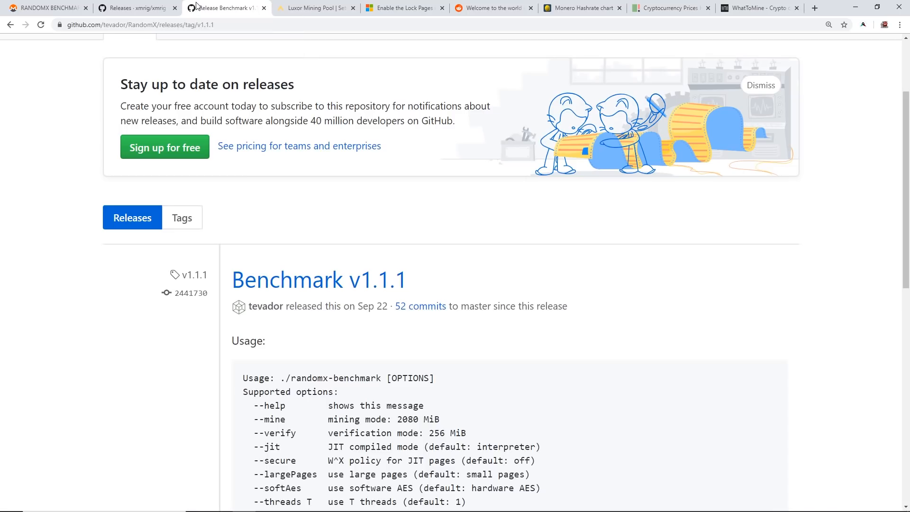
# Review the XMRig releases page and the RandomX benchmark results table around 3410 H/s.
pyautogui.click(137, 7)
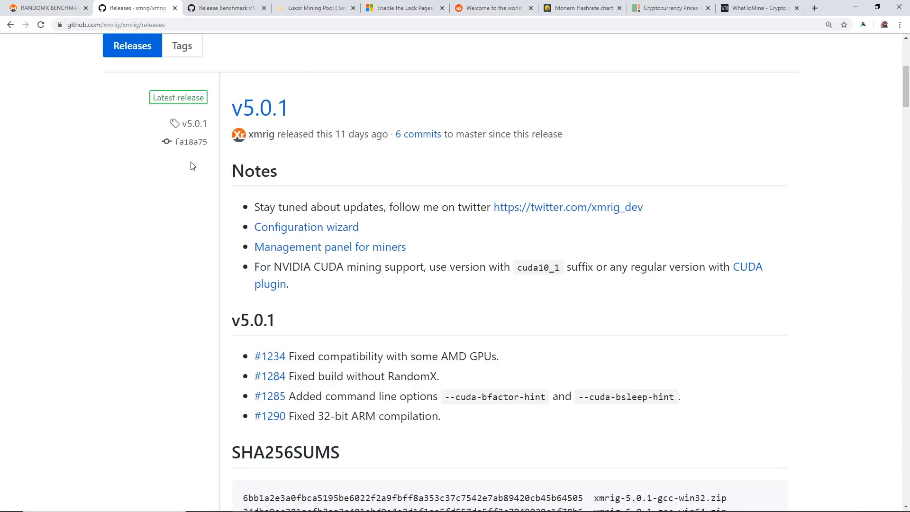
pyautogui.moveTo(185, 164)
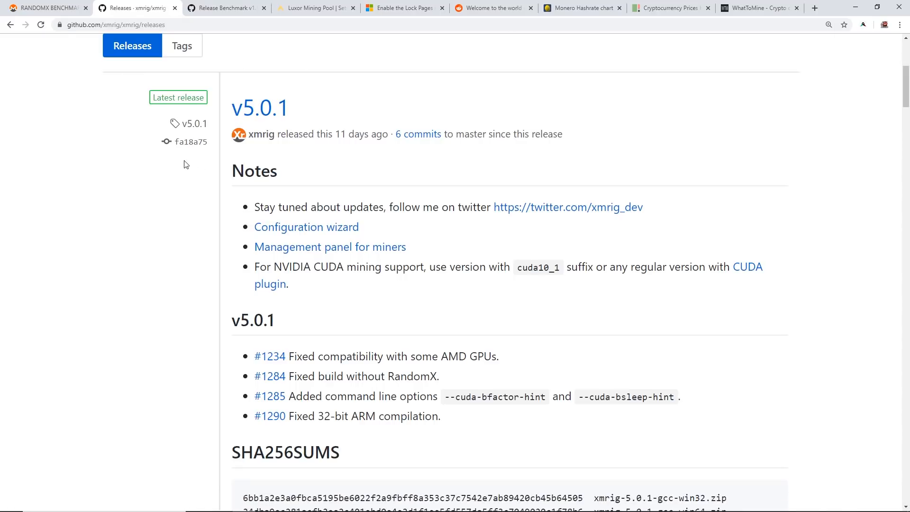
pyautogui.click(43, 7)
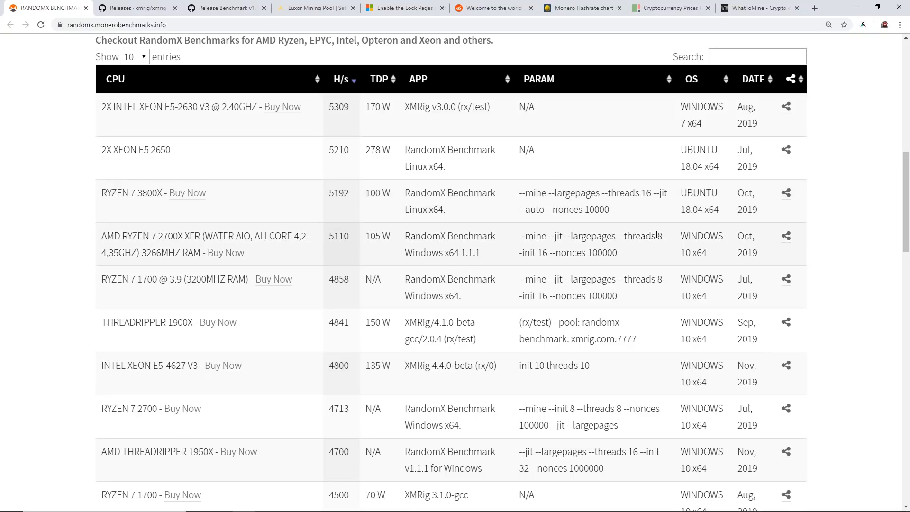
pyautogui.doubleClick(657, 236)
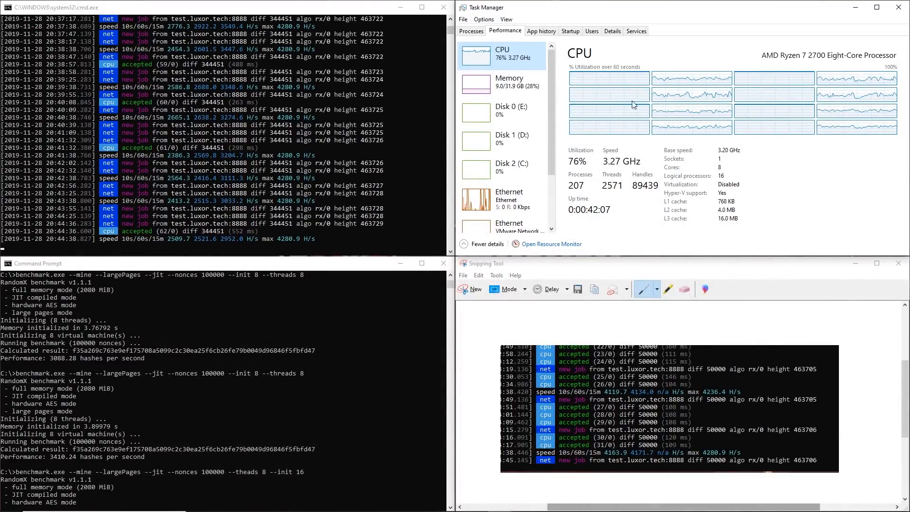
pyautogui.moveTo(741, 127)
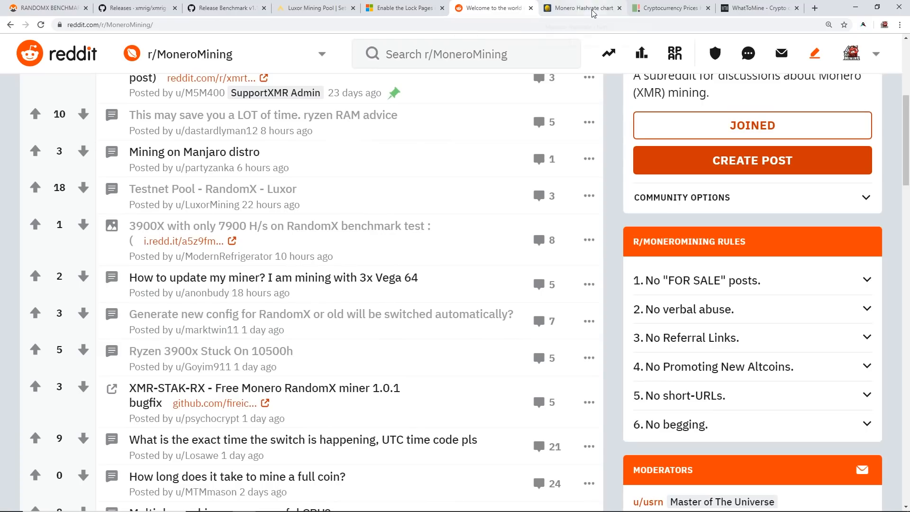
# Examine the Monero hashrate chart, then move to the COIN360 price heatmap.
pyautogui.click(580, 9)
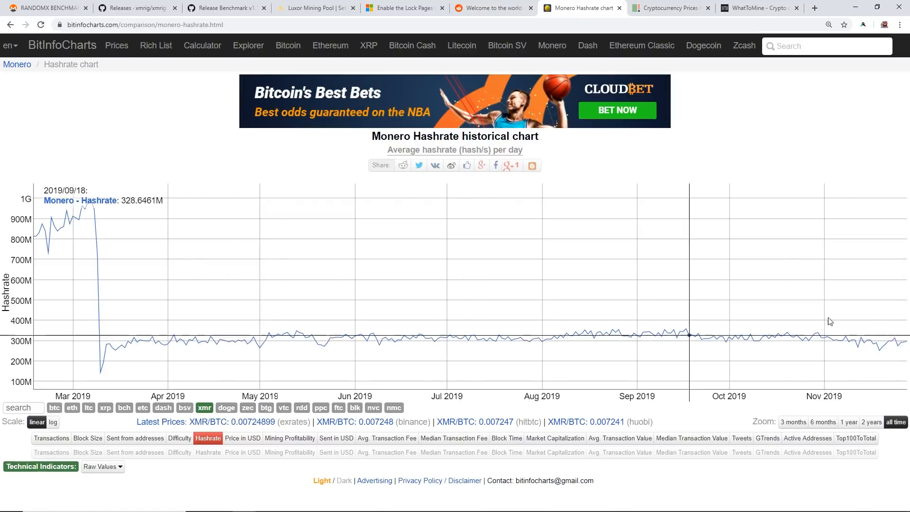
pyautogui.moveTo(904, 342)
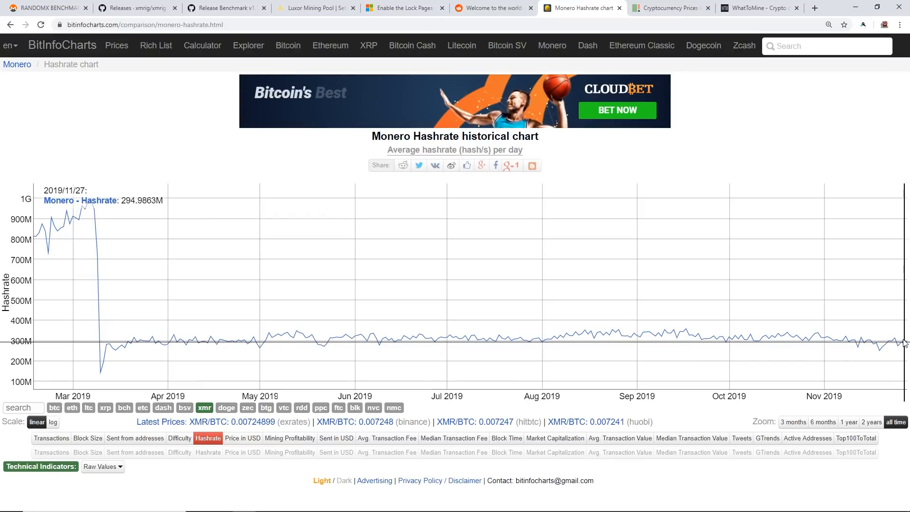
pyautogui.moveTo(713, 330)
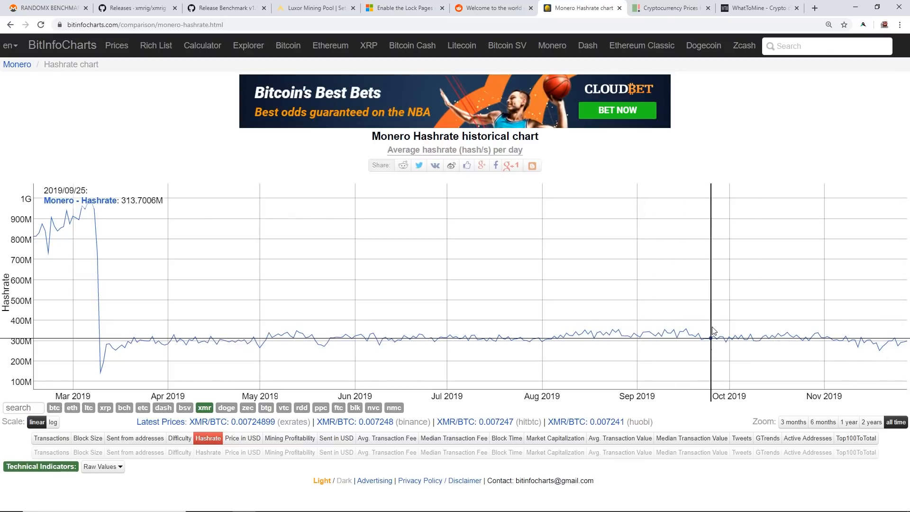
pyautogui.moveTo(704, 338)
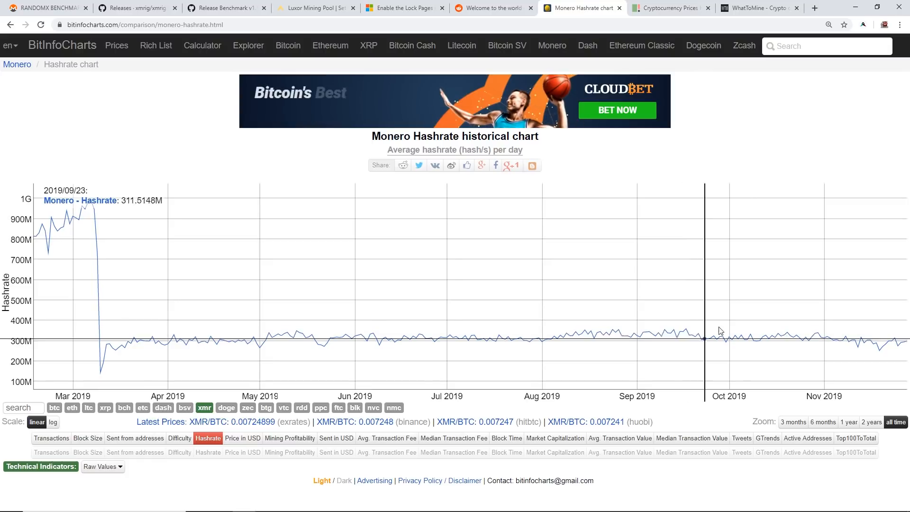
pyautogui.click(668, 8)
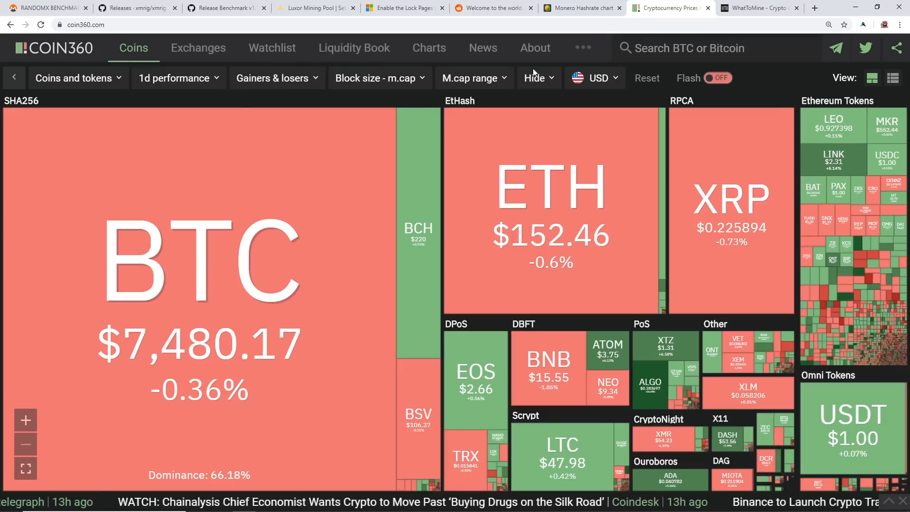
pyautogui.moveTo(311, 267)
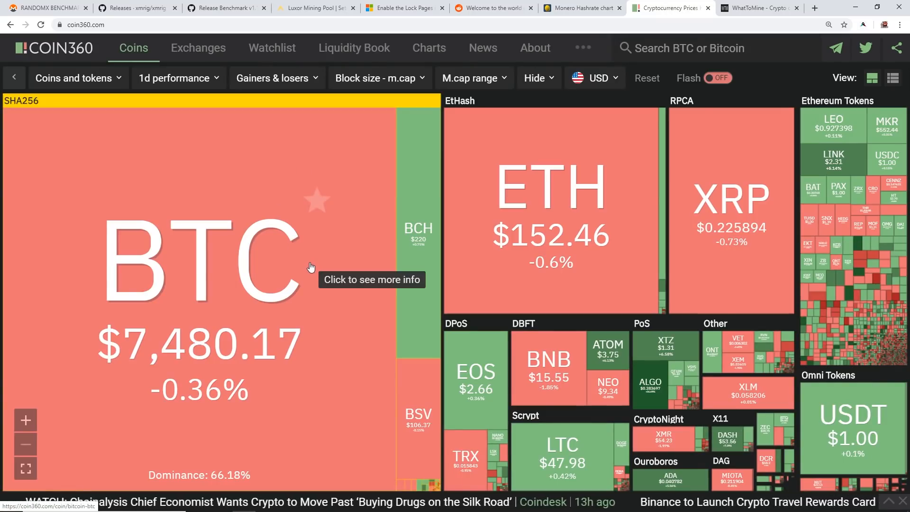
pyautogui.moveTo(422, 268)
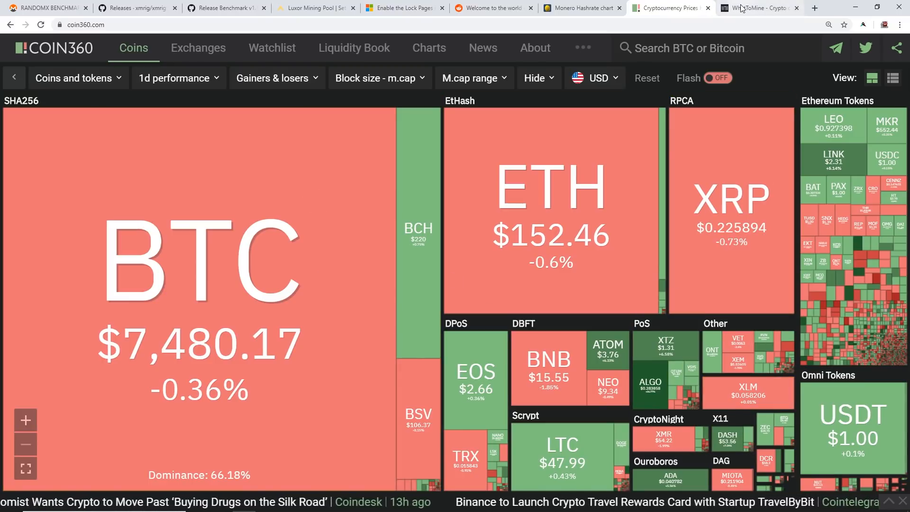
# Calculate WhatToMine GPU profitability with CryptoNightR at 12000 h/s, listing Sumokoin and Monero results.
pyautogui.click(756, 7)
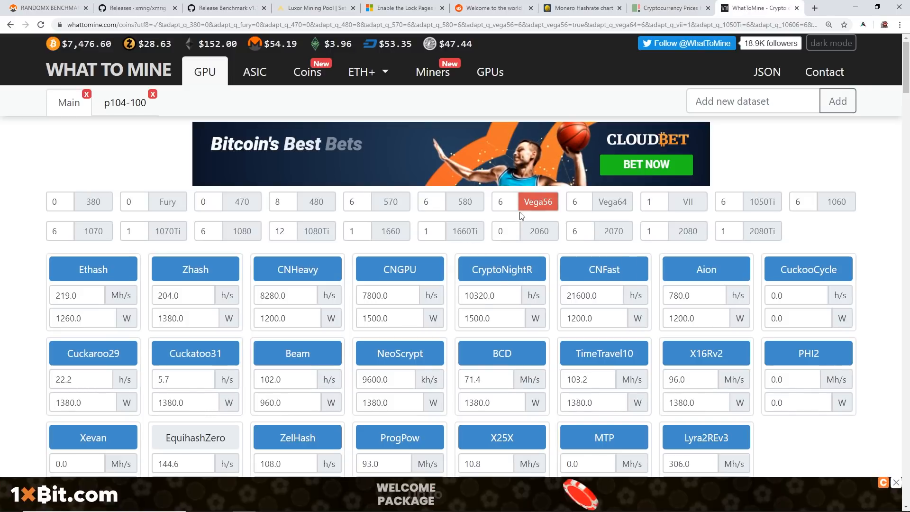
pyautogui.scroll(-3)
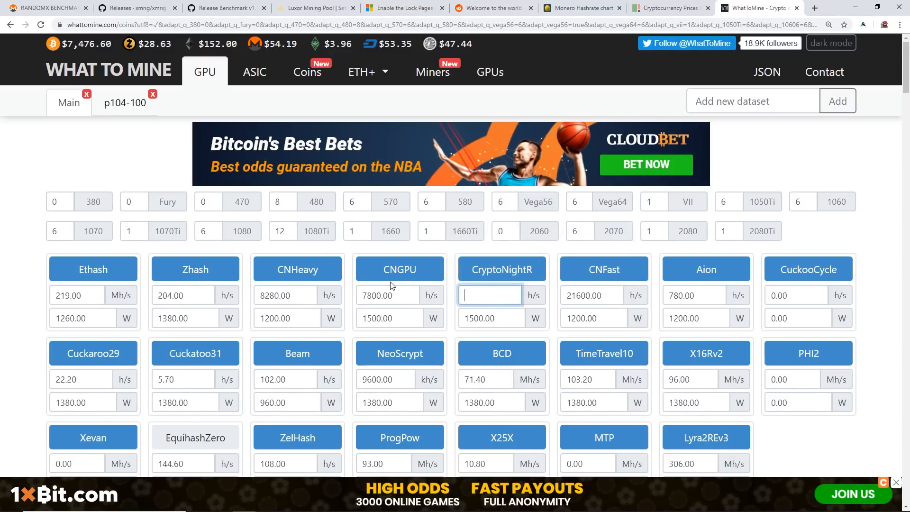
pyautogui.write('12000')
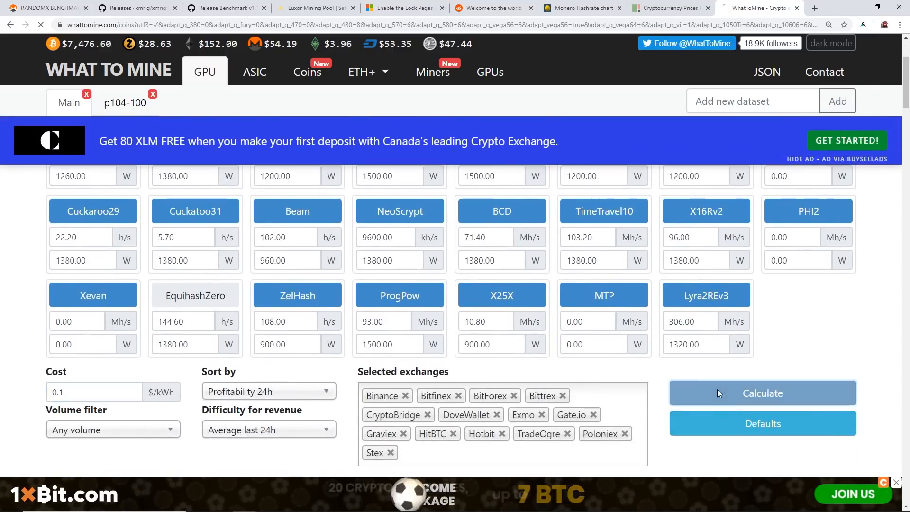
pyautogui.click(762, 392)
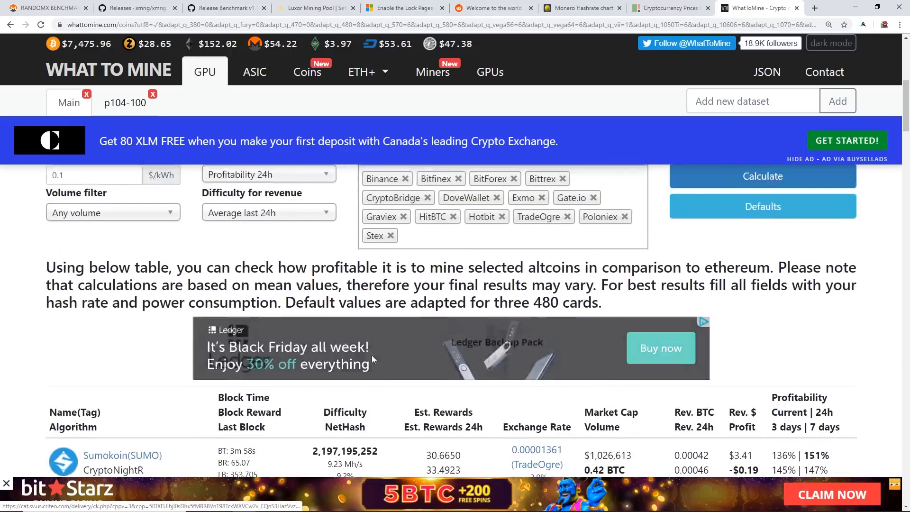
pyautogui.scroll(-3)
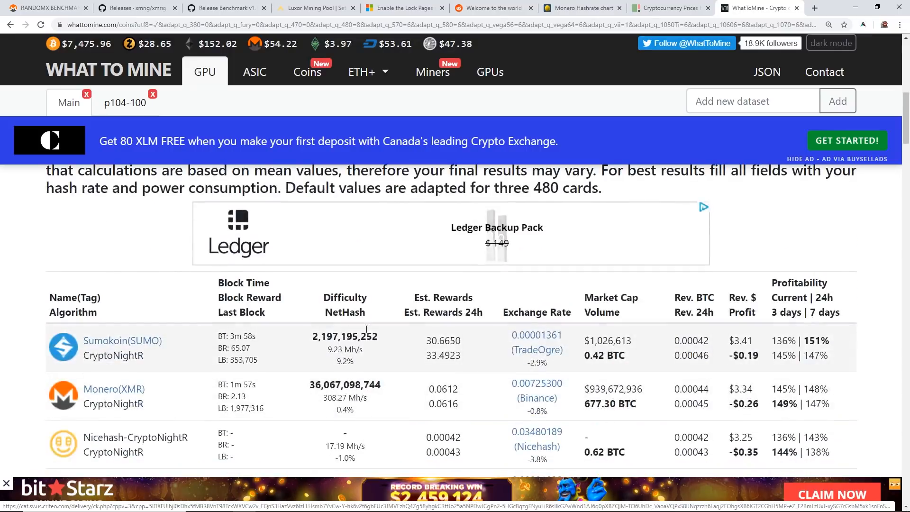
pyautogui.scroll(-3)
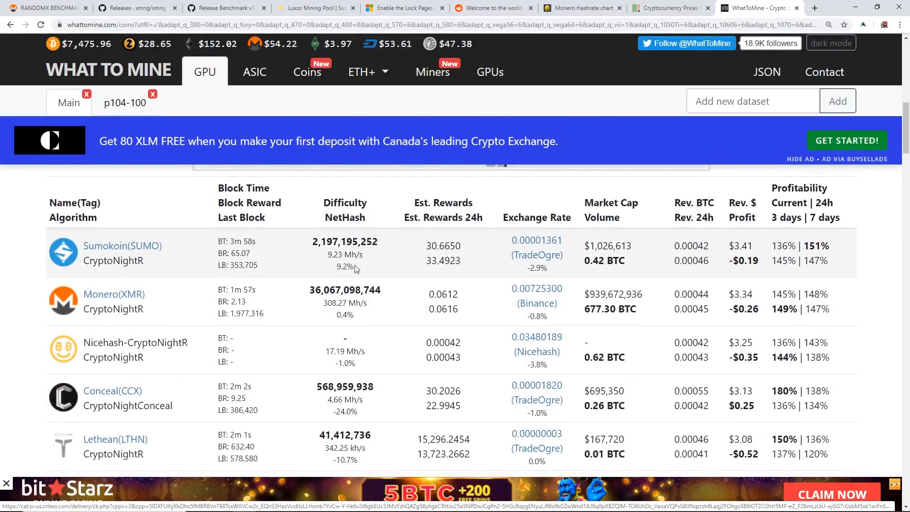
pyautogui.moveTo(580, 9)
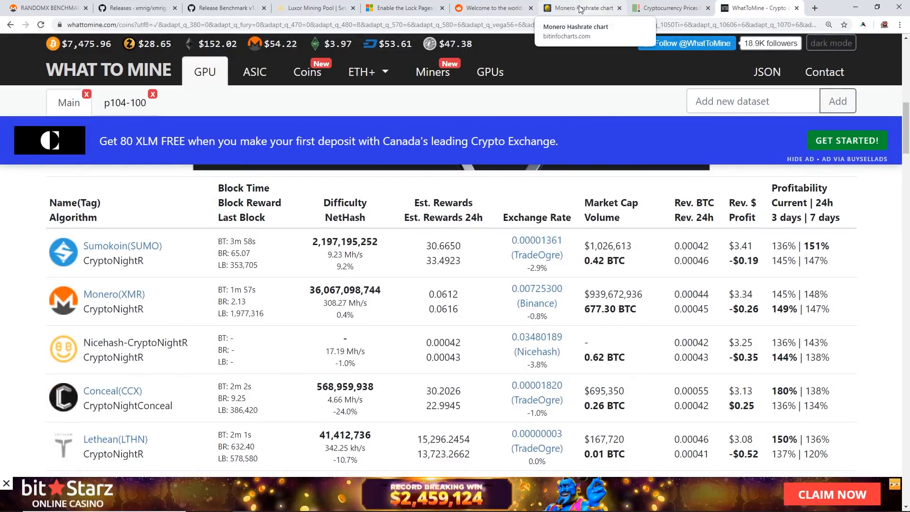
# Compare Monero's historical hashrate chart on BitInfoCharts against the COIN360 price overview.
pyautogui.click(580, 9)
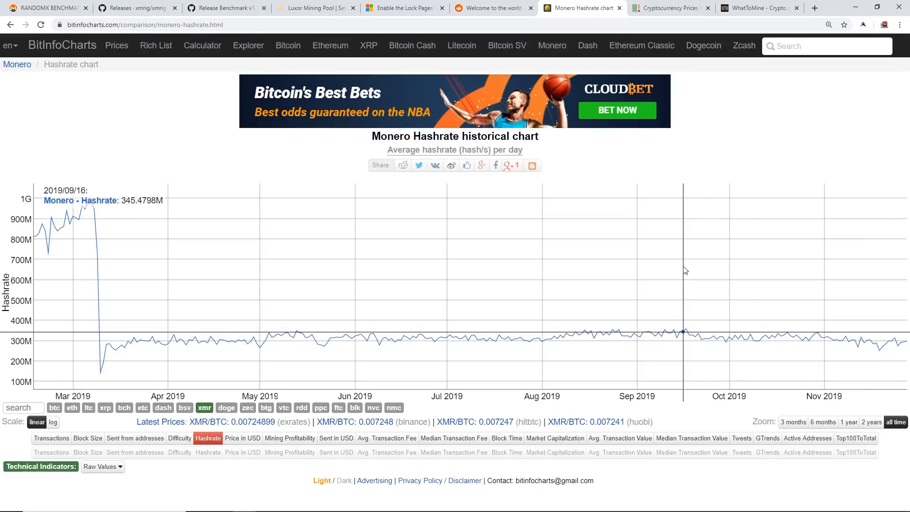
pyautogui.moveTo(846, 339)
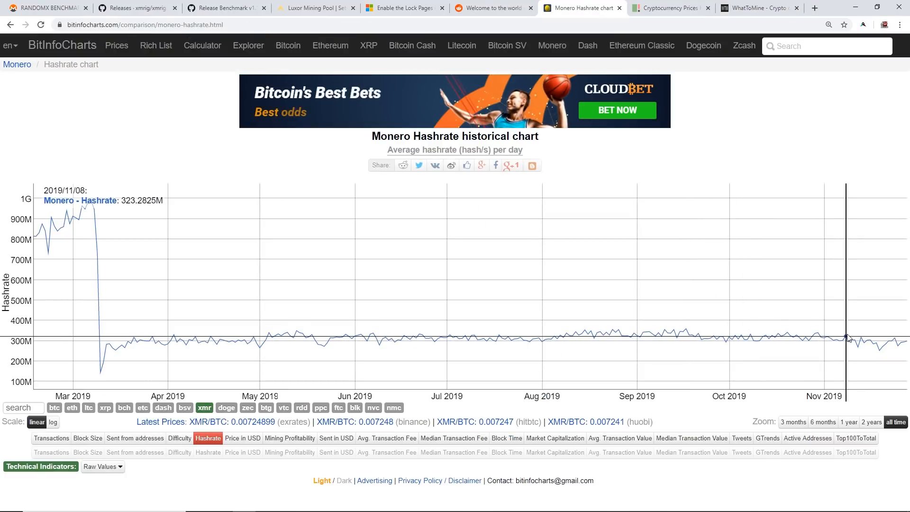
pyautogui.moveTo(590, 310)
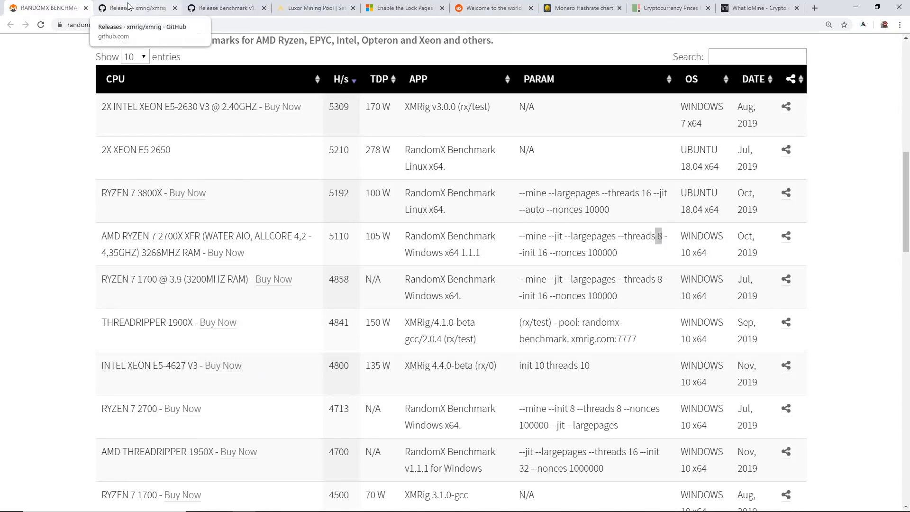
pyautogui.click(668, 8)
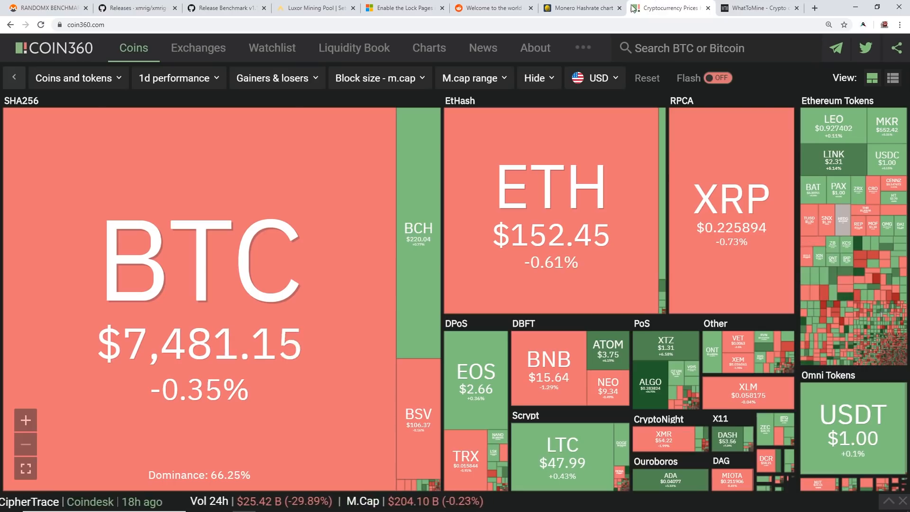
pyautogui.click(580, 9)
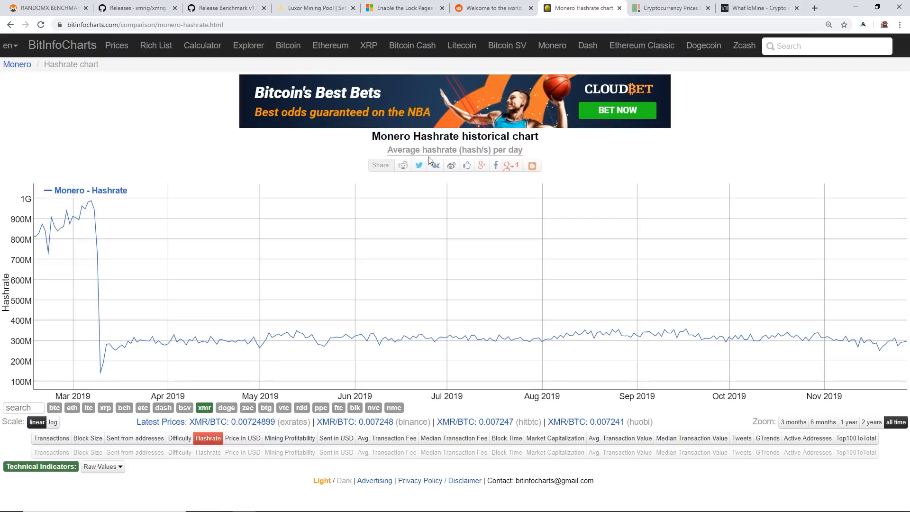
pyautogui.moveTo(640, 185)
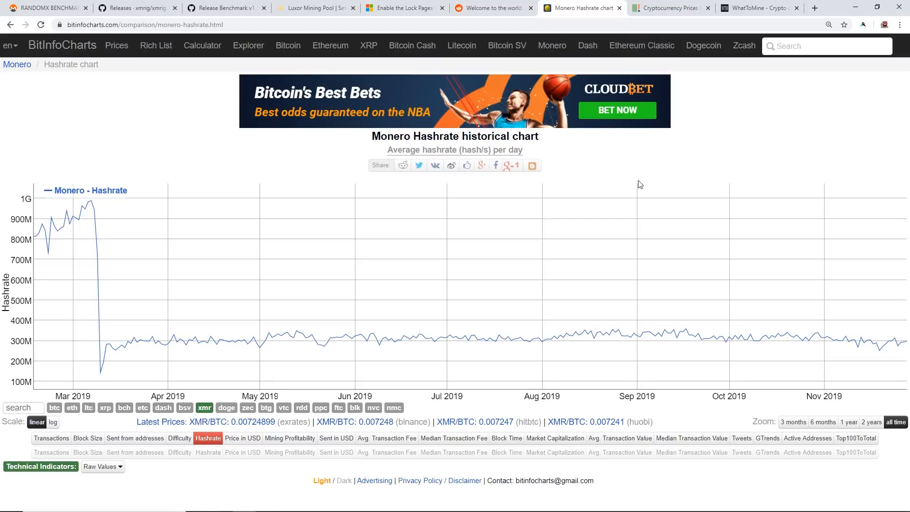
pyautogui.moveTo(880, 357)
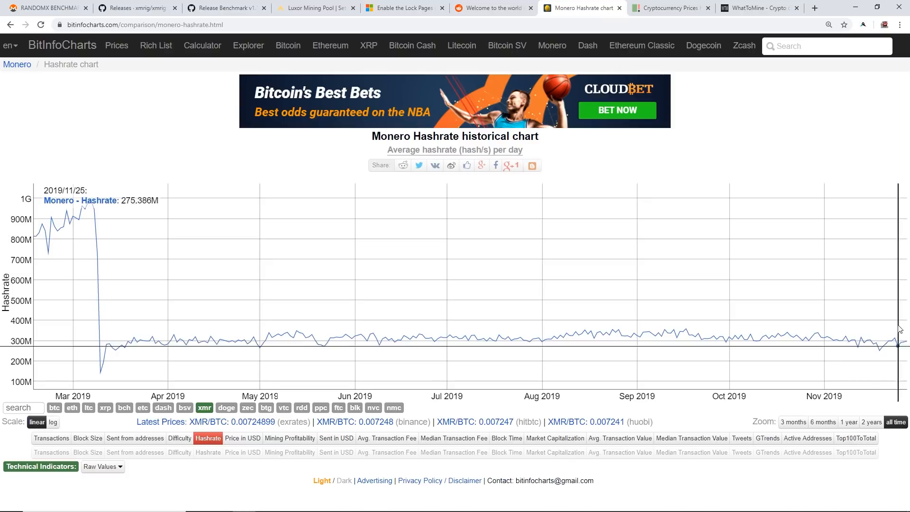
pyautogui.moveTo(80, 344)
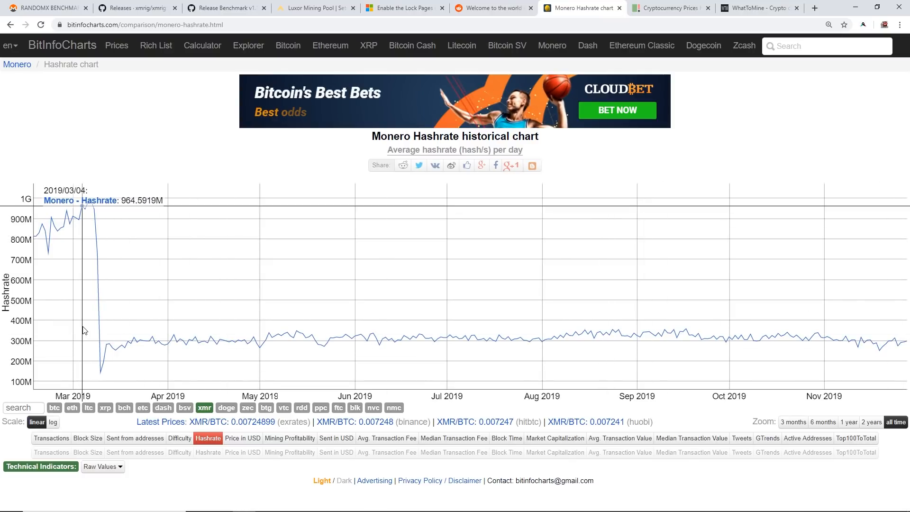
pyautogui.click(670, 8)
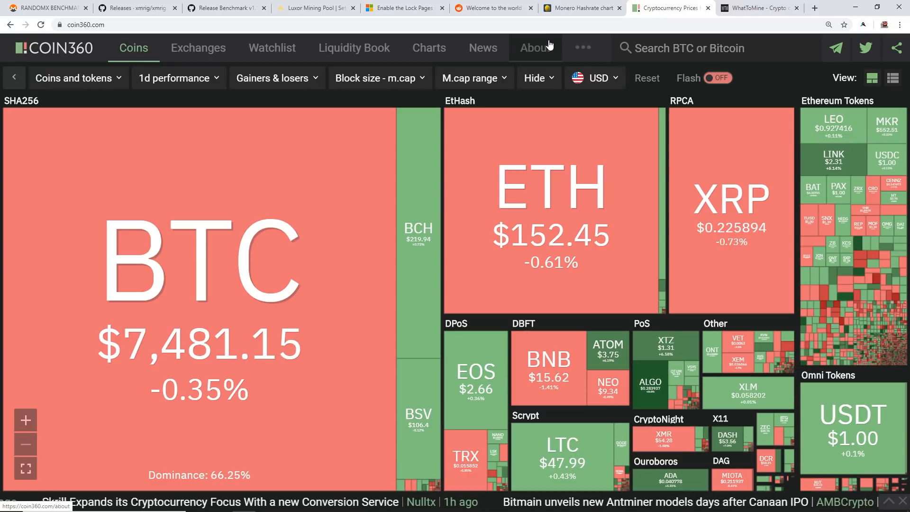
pyautogui.moveTo(528, 40)
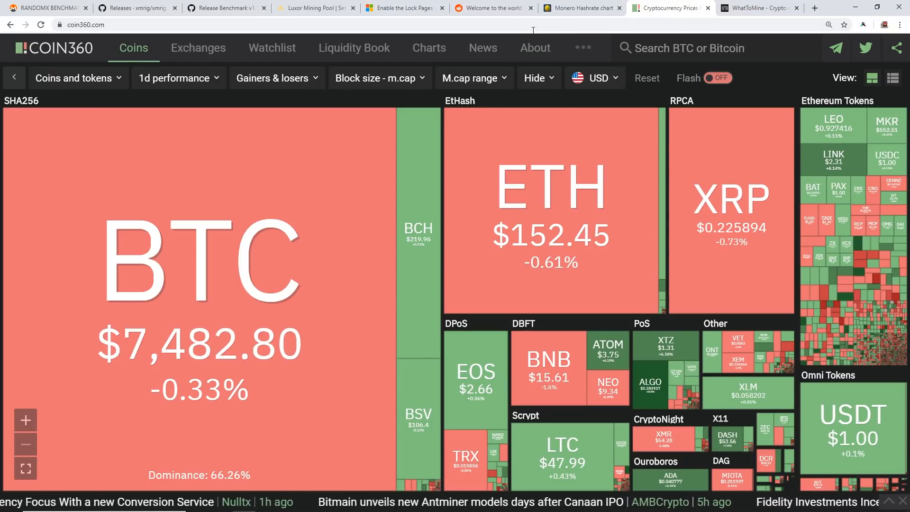
pyautogui.moveTo(690, 436)
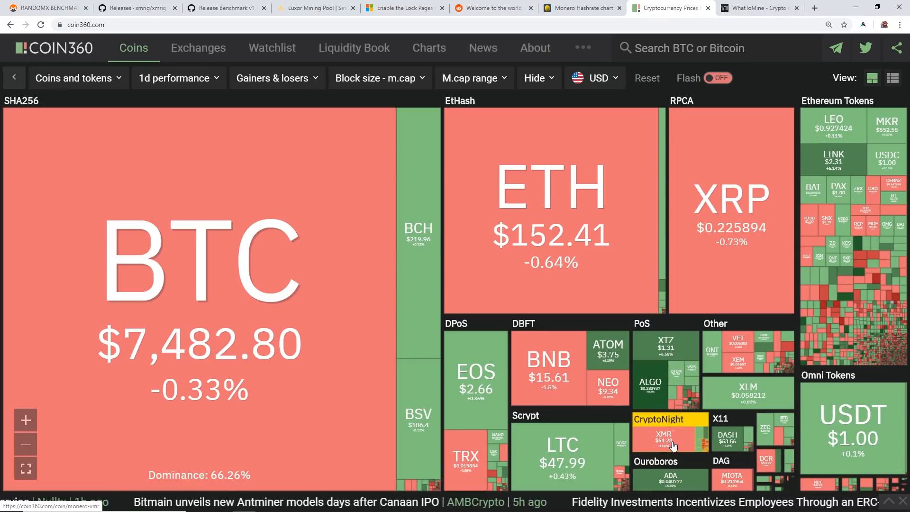
# Check Monero on the COIN360 heatmap and Reddit, then bring up GitHub's RandomX Benchmark v1.1.1 release notes.
pyautogui.click(580, 7)
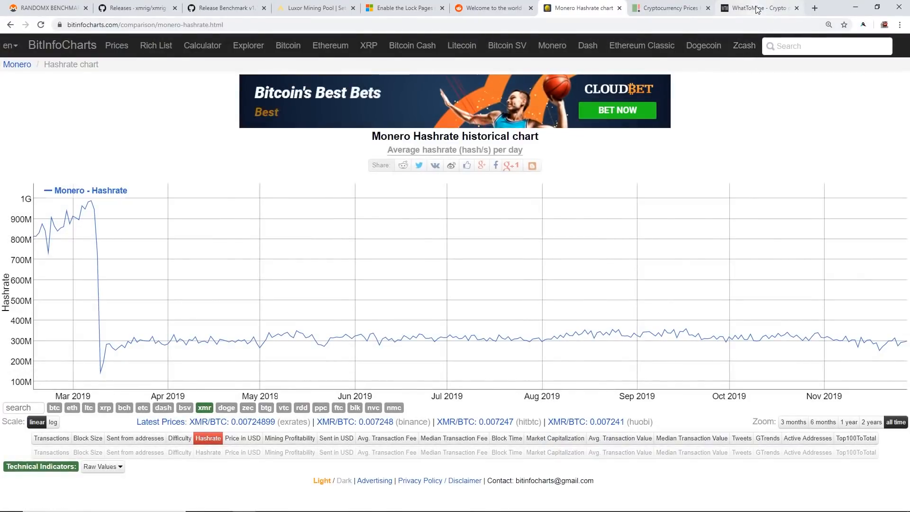
pyautogui.click(755, 9)
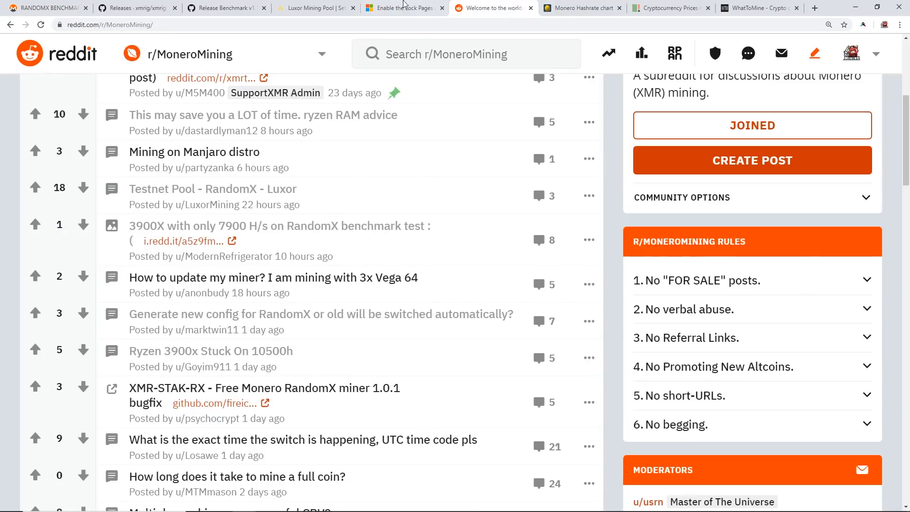
pyautogui.click(227, 8)
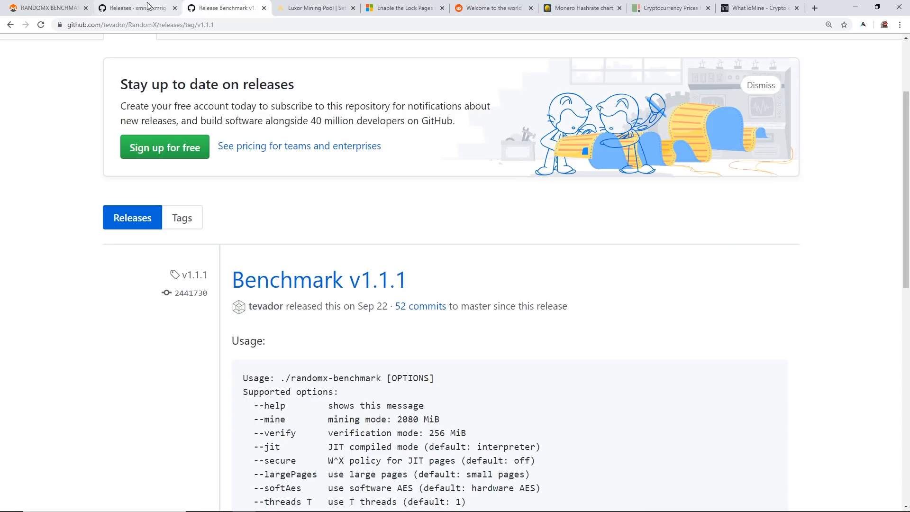
# Minimize Chrome to show XMRig mining rx/0 on Luxor, Task Manager at 77% CPU and benchmark results.
pyautogui.click(136, 8)
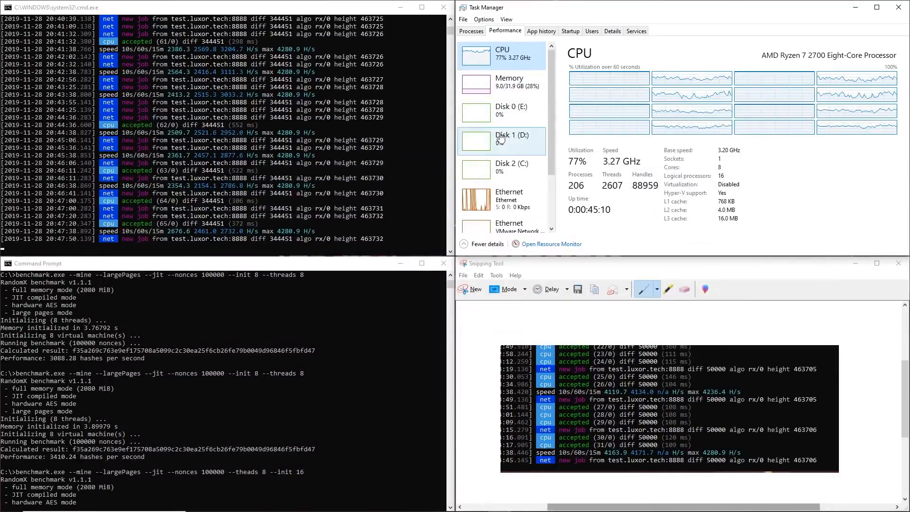
pyautogui.moveTo(498, 137)
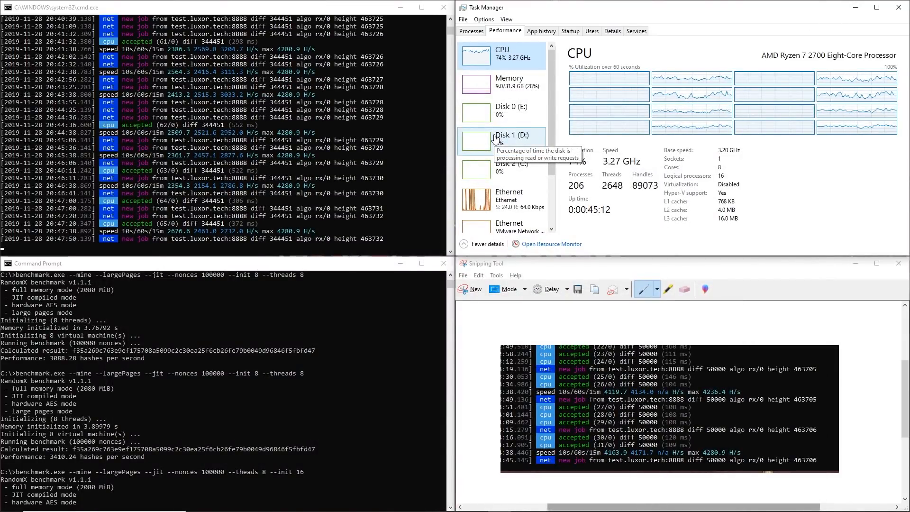